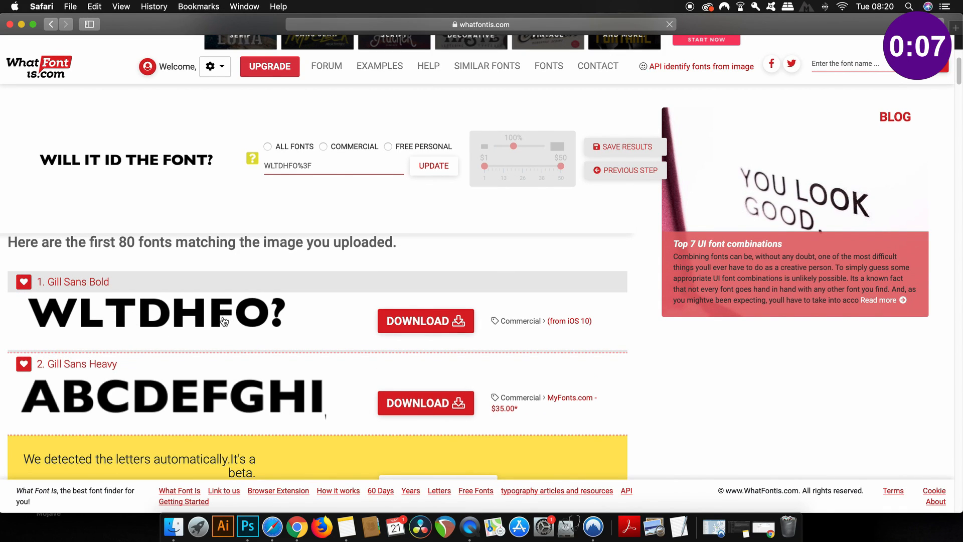
# Draw a text area across the blank artboard with the Type tool.
pyautogui.scroll(-3)
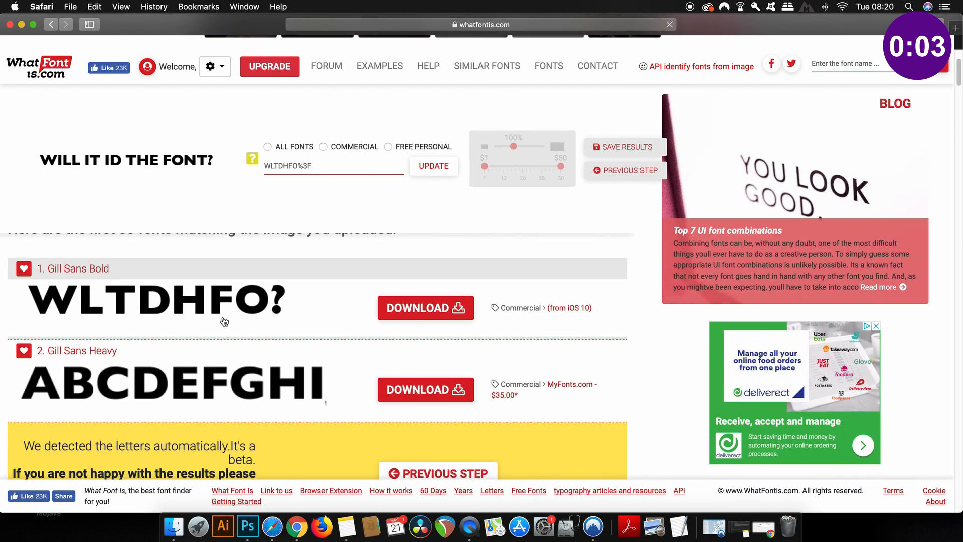
pyautogui.click(223, 526)
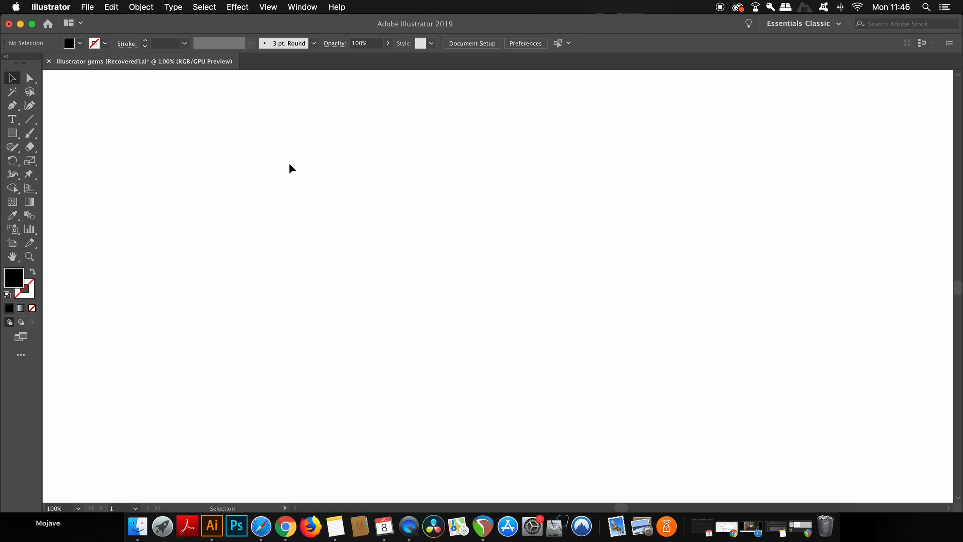
pyautogui.moveTo(301, 173)
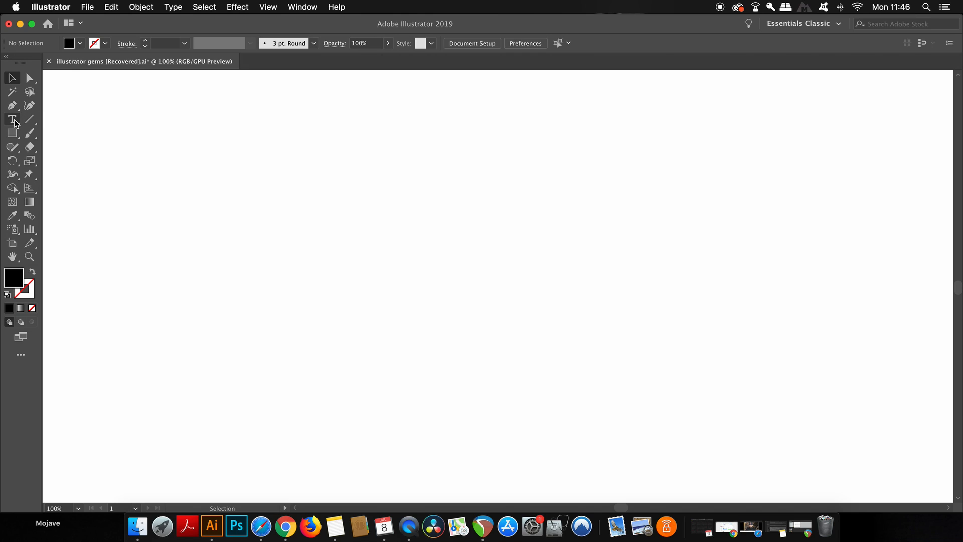
pyautogui.moveTo(125, 110); pyautogui.dragTo(601, 339)
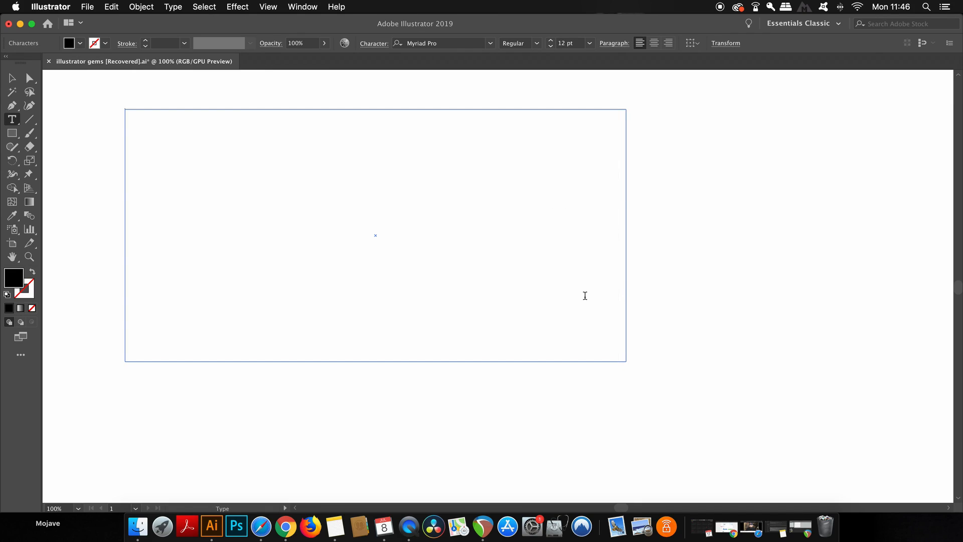
pyautogui.moveTo(208, 5)
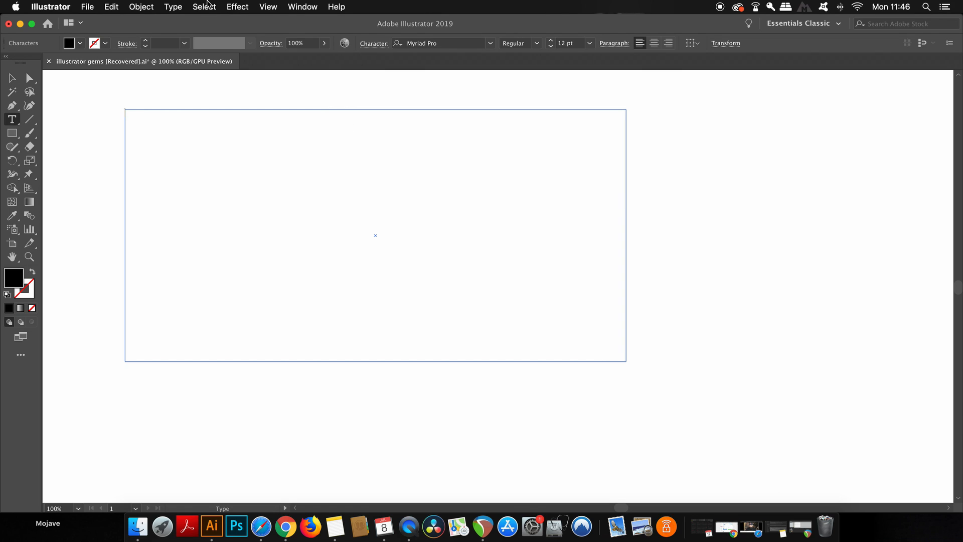
# Dictate 'Hi I'm Thomas and Tori and today I'm working in Adobe Illustrator' into the text area via Edit > Start Dictation.
pyautogui.click(110, 7)
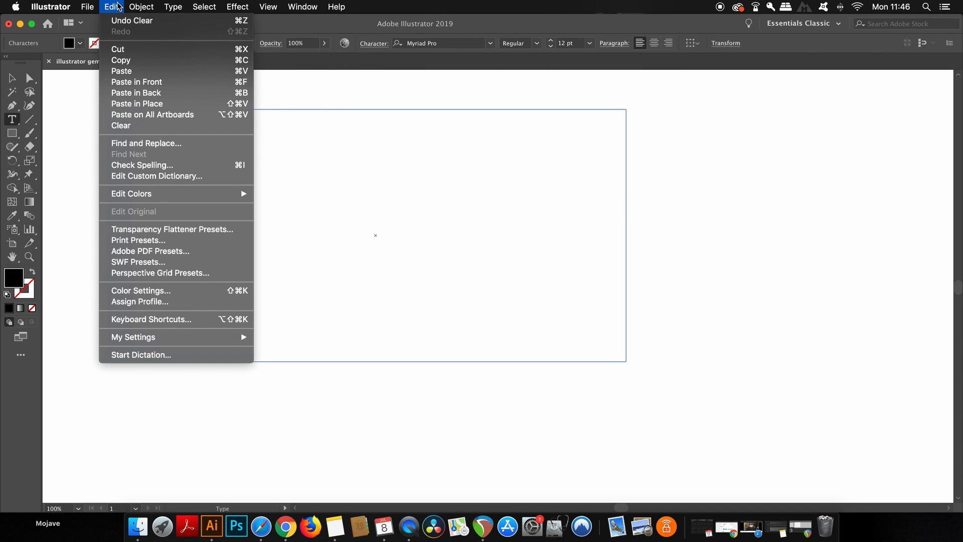
pyautogui.moveTo(184, 361)
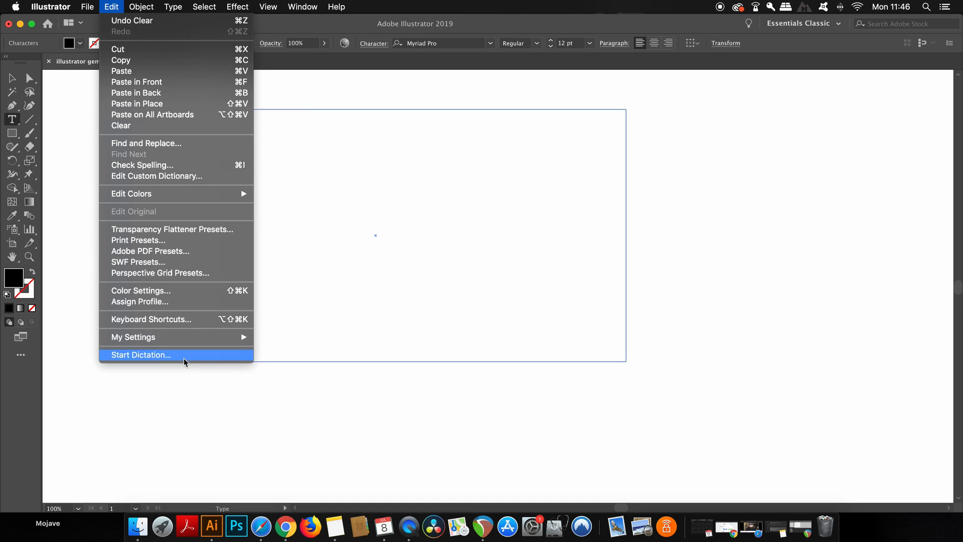
pyautogui.click(140, 355)
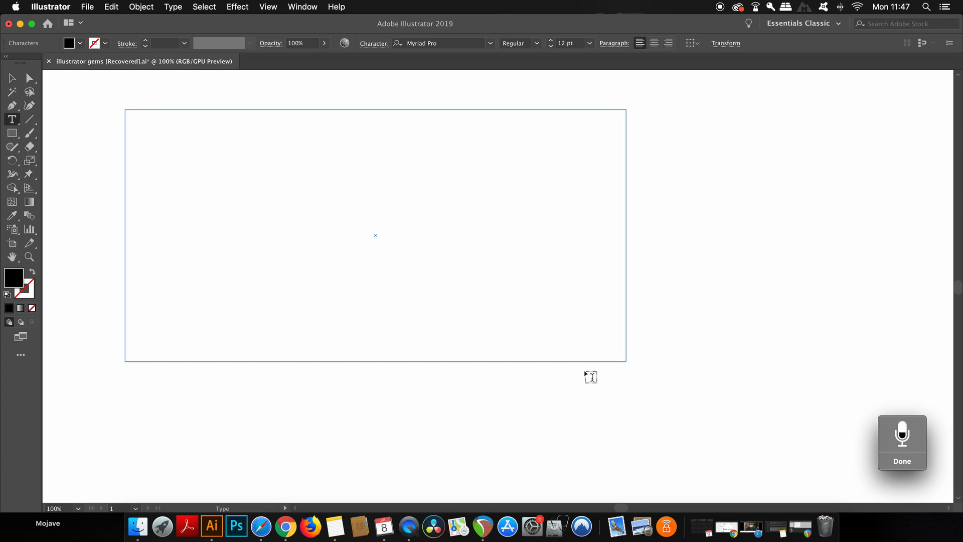
pyautogui.write("Hi I'm Thomas and Tori and today I'm working in Adobe Illustrator")
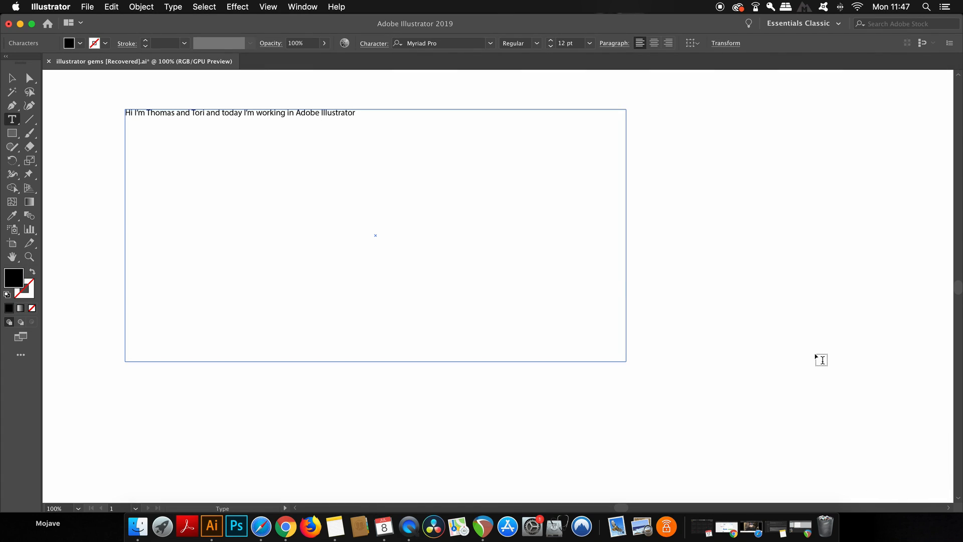
pyautogui.moveTo(162, 151)
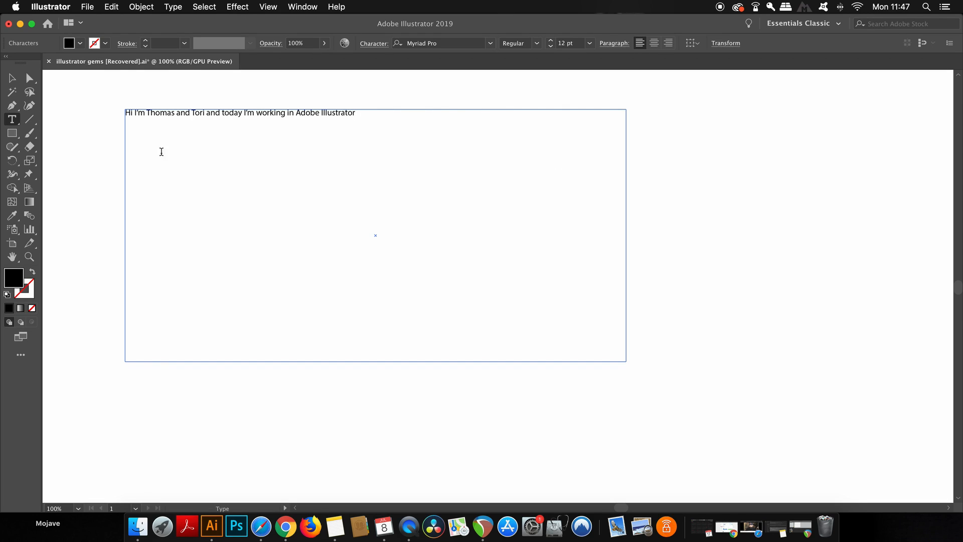
pyautogui.moveTo(368, 162)
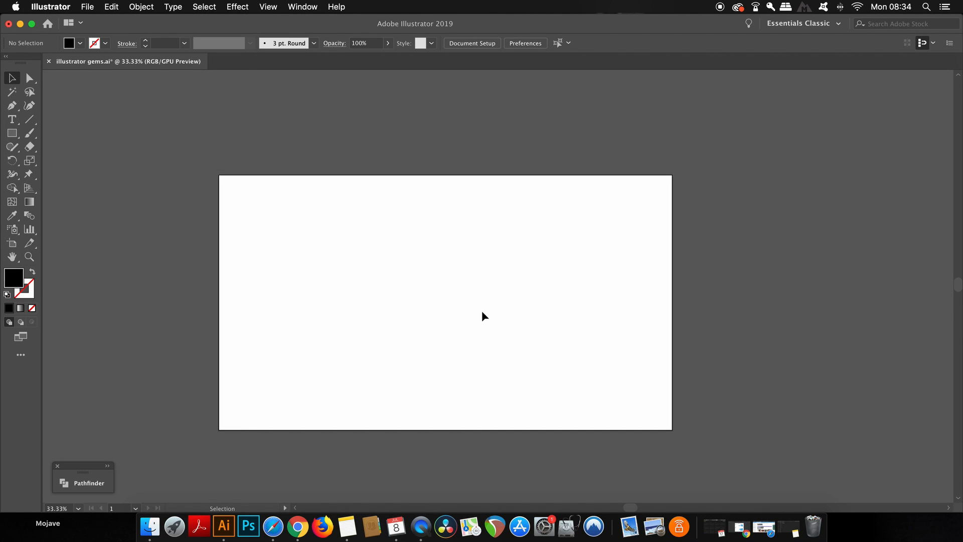
pyautogui.moveTo(675, 261)
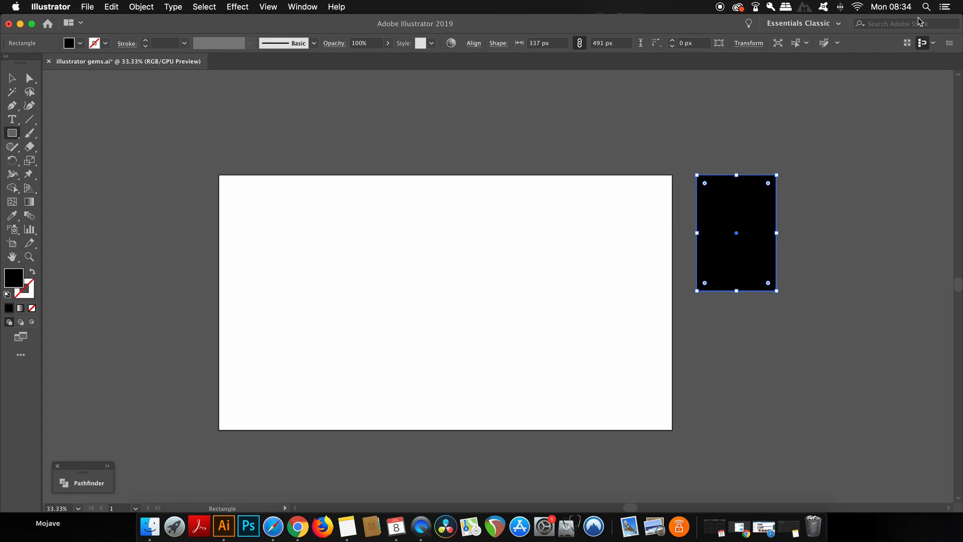
pyautogui.moveTo(926, 62)
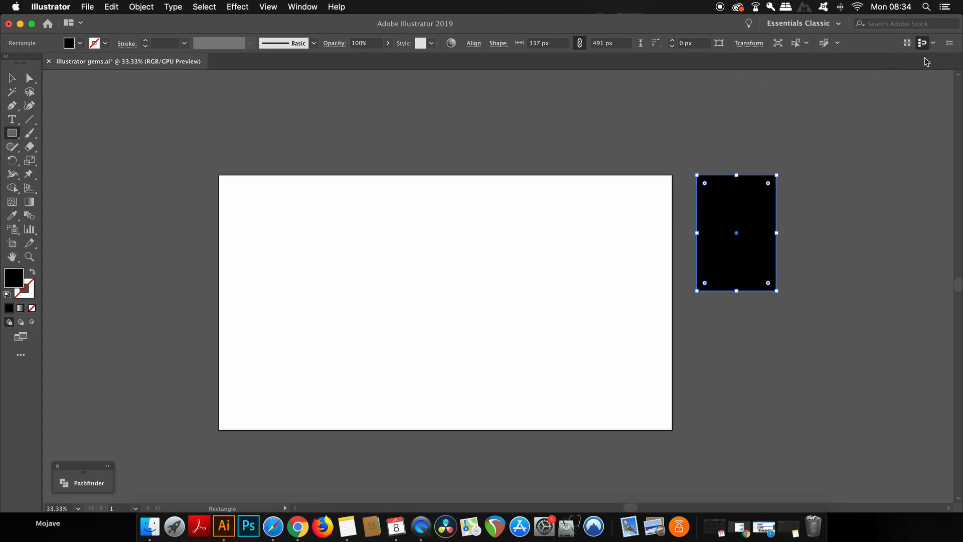
pyautogui.moveTo(762, 298)
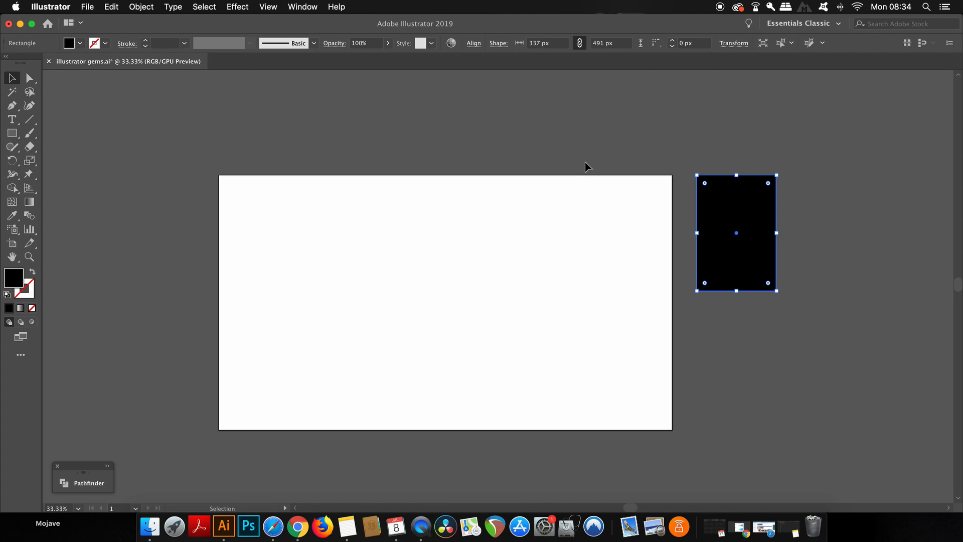
# Convert the black rectangle into its own artboard via Object > Artboards.
pyautogui.click(140, 6)
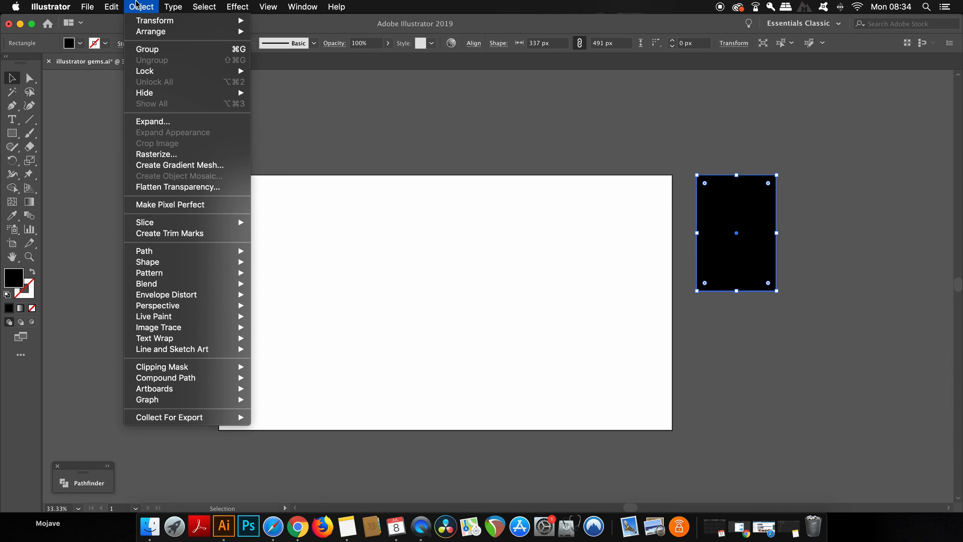
pyautogui.moveTo(146, 283)
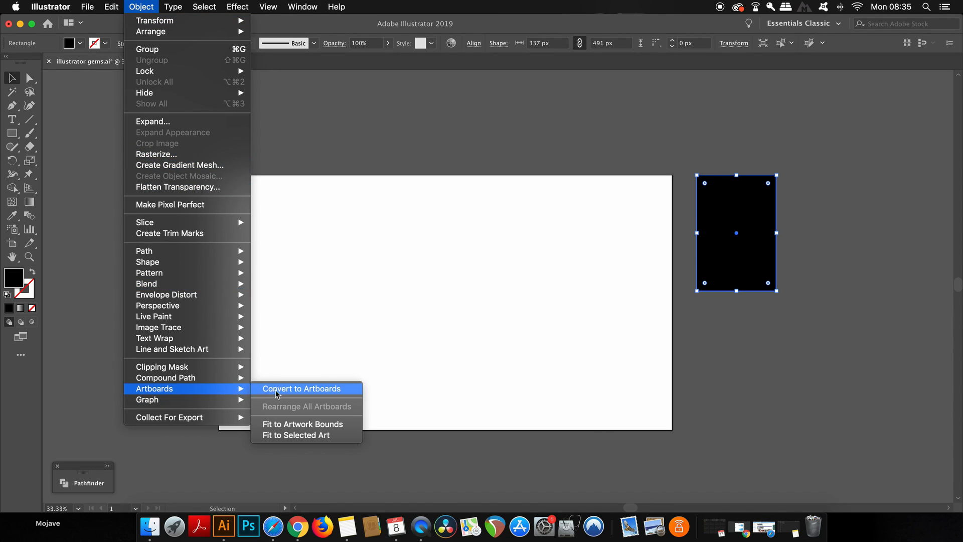
pyautogui.click(301, 388)
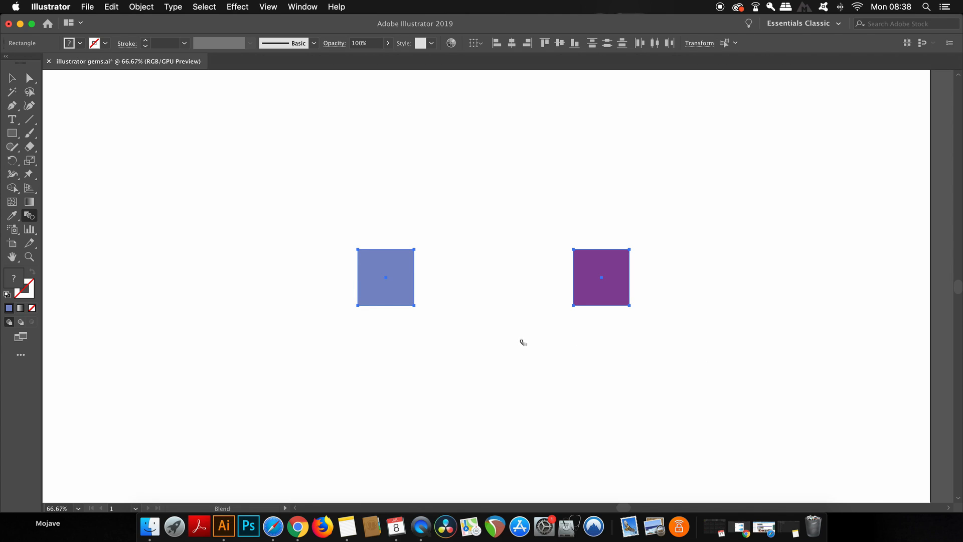
pyautogui.moveTo(29, 216)
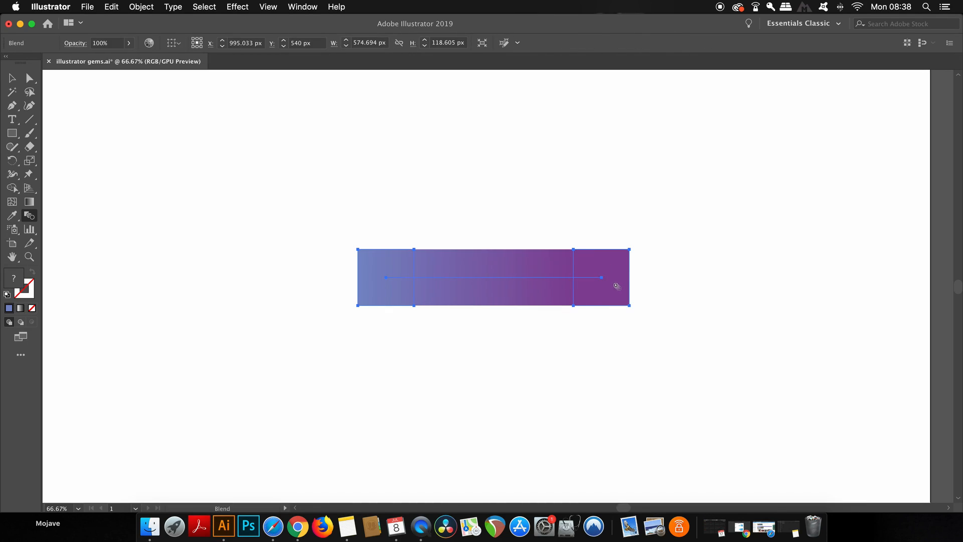
pyautogui.moveTo(510, 343)
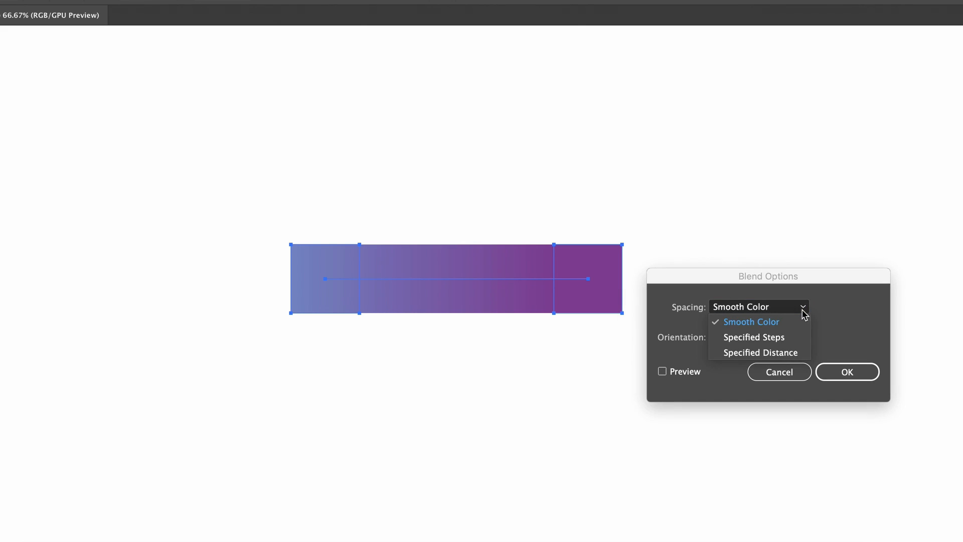
# Set Blend Options spacing to Specified Steps, 5, with Preview ticked, and confirm.
pyautogui.click(754, 337)
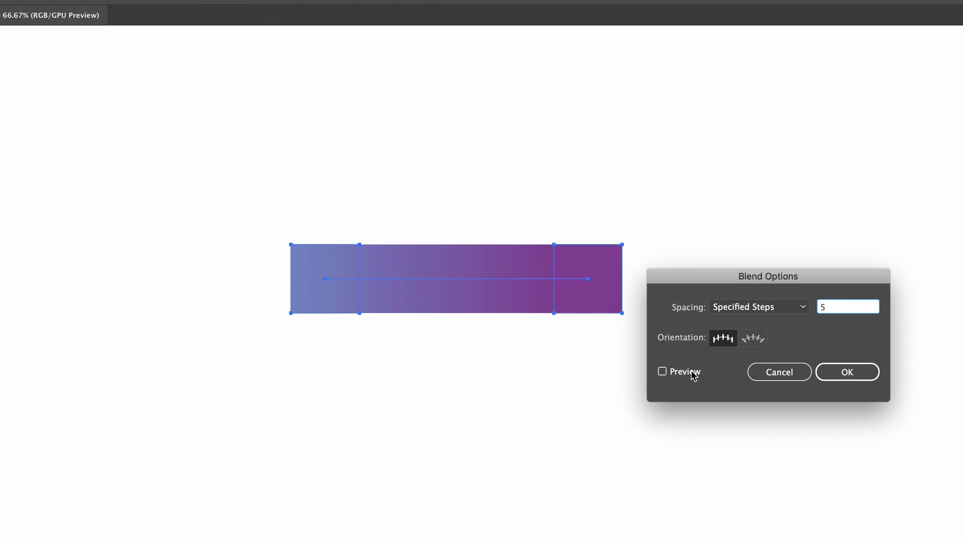
pyautogui.click(662, 371)
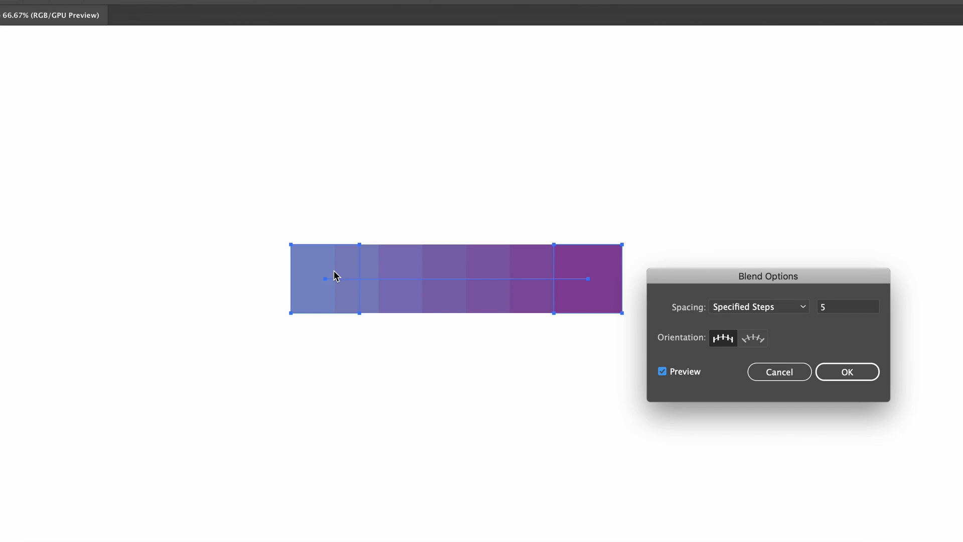
pyautogui.moveTo(446, 279)
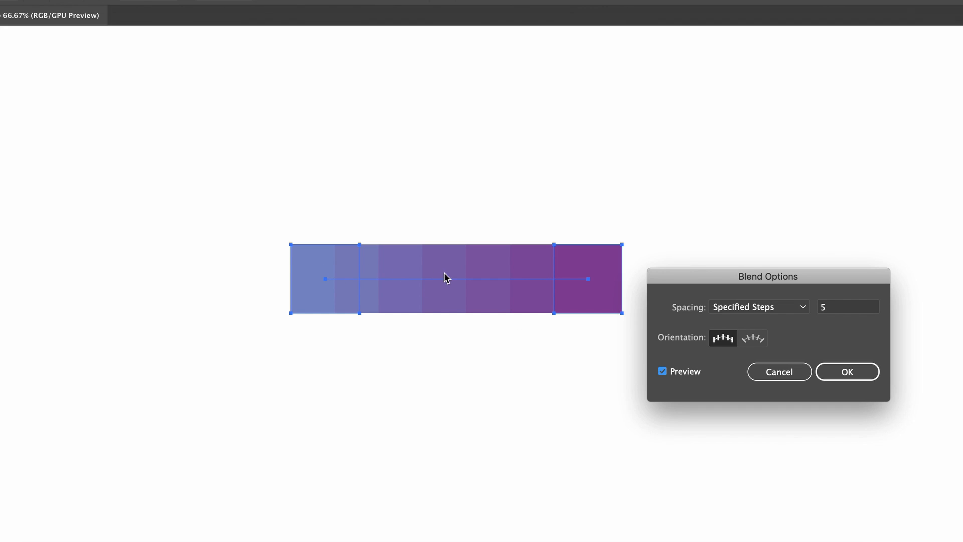
pyautogui.moveTo(578, 303)
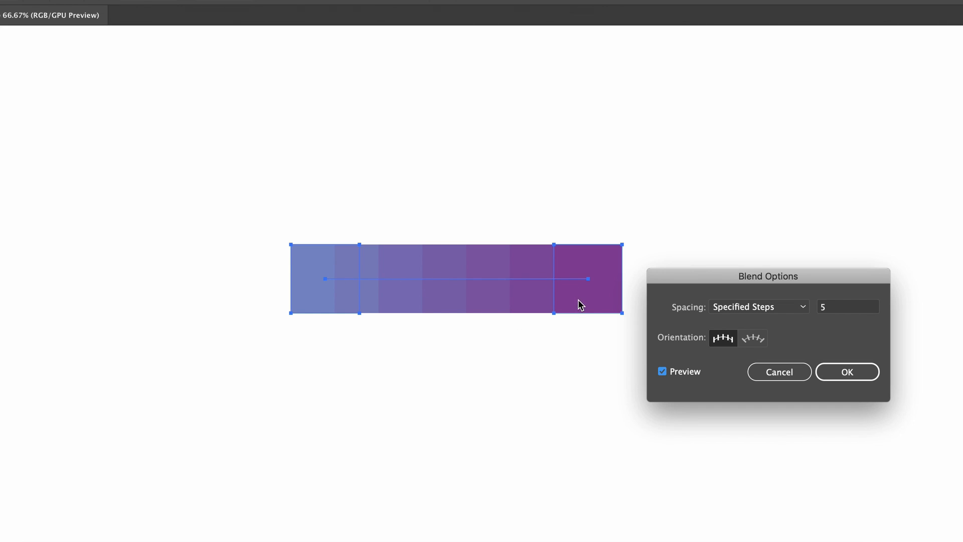
pyautogui.moveTo(576, 308)
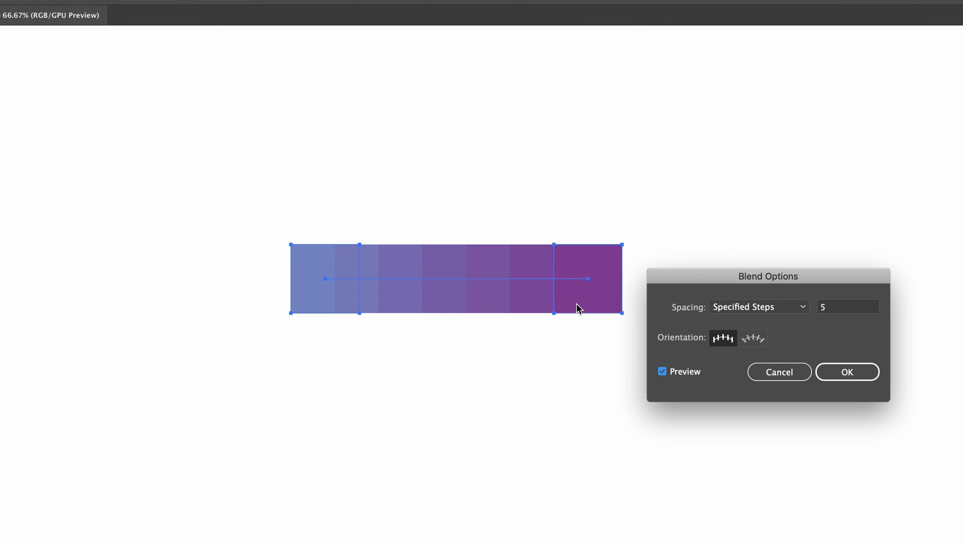
pyautogui.moveTo(827, 325)
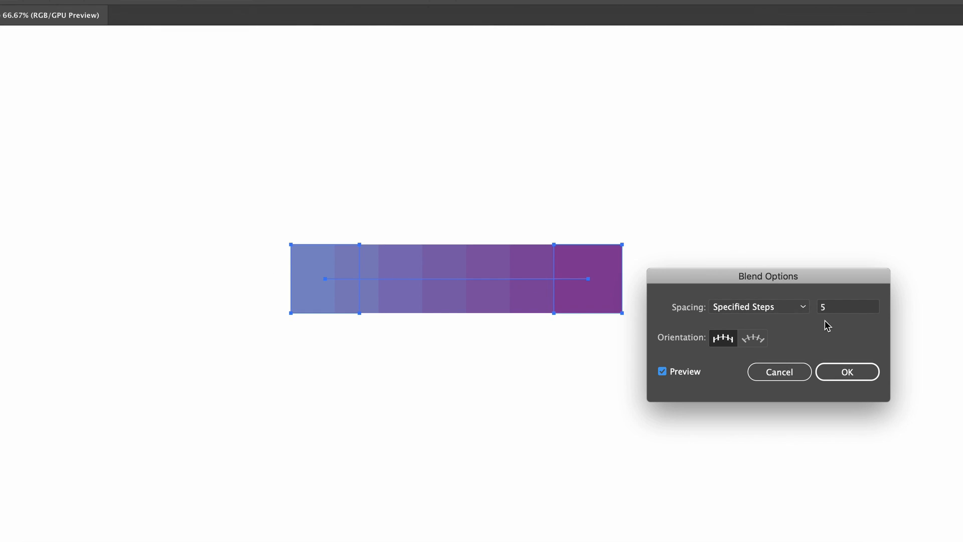
pyautogui.click(846, 371)
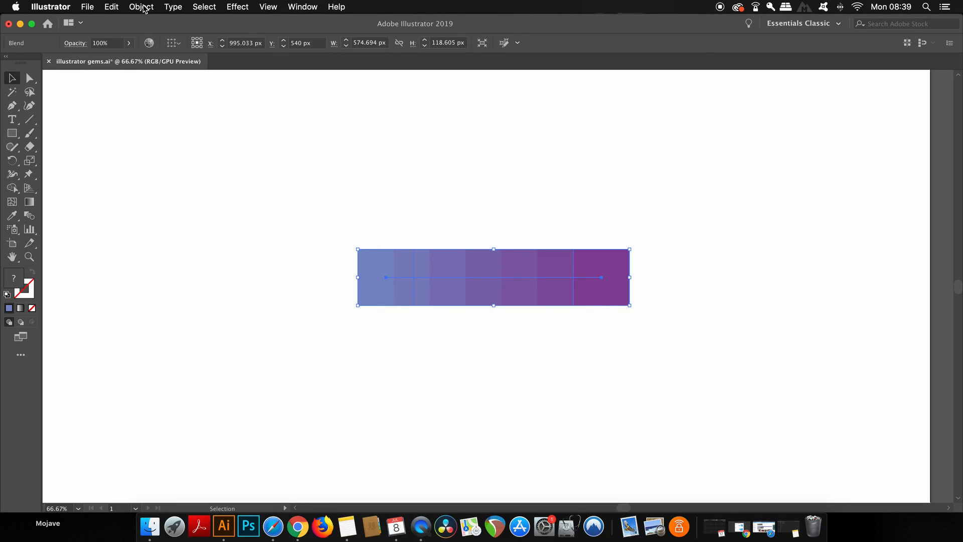
# Expand and ungroup the blend into separate squares, then move the blue end square to spread them out.
pyautogui.click(140, 7)
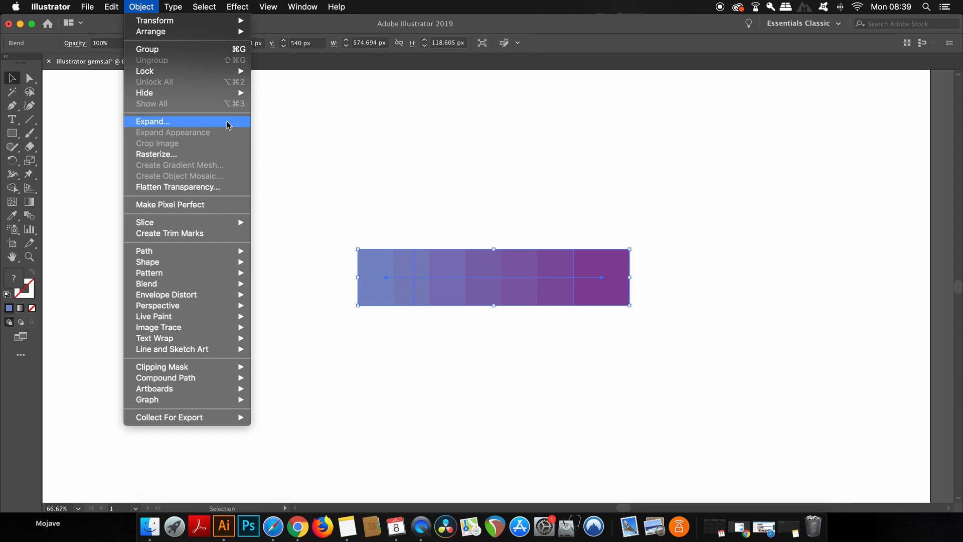
pyautogui.click(152, 121)
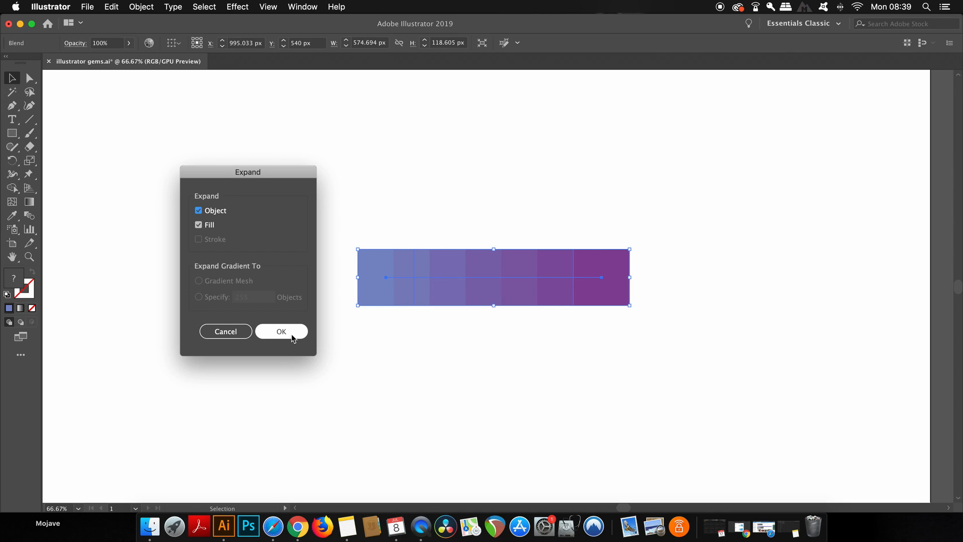
pyautogui.click(281, 331)
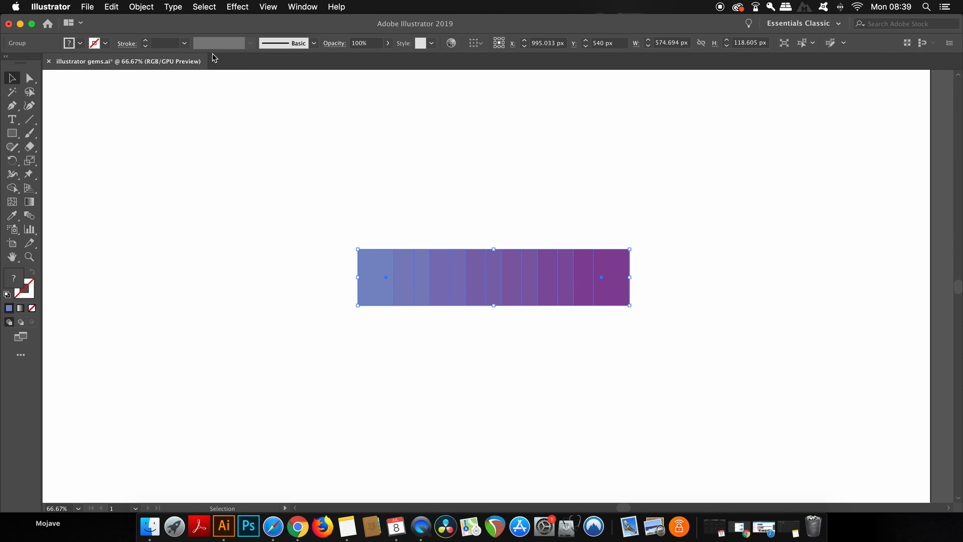
pyautogui.click(140, 6)
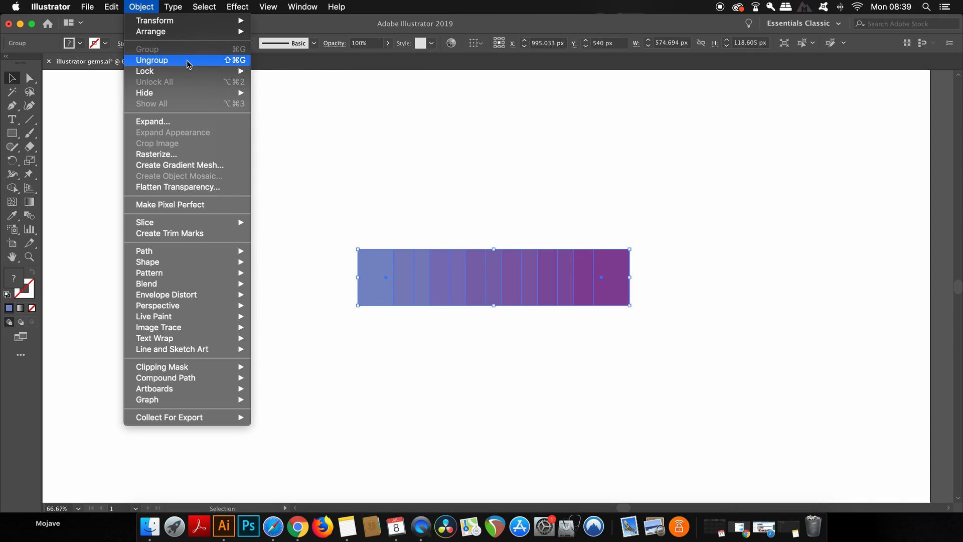
pyautogui.click(151, 60)
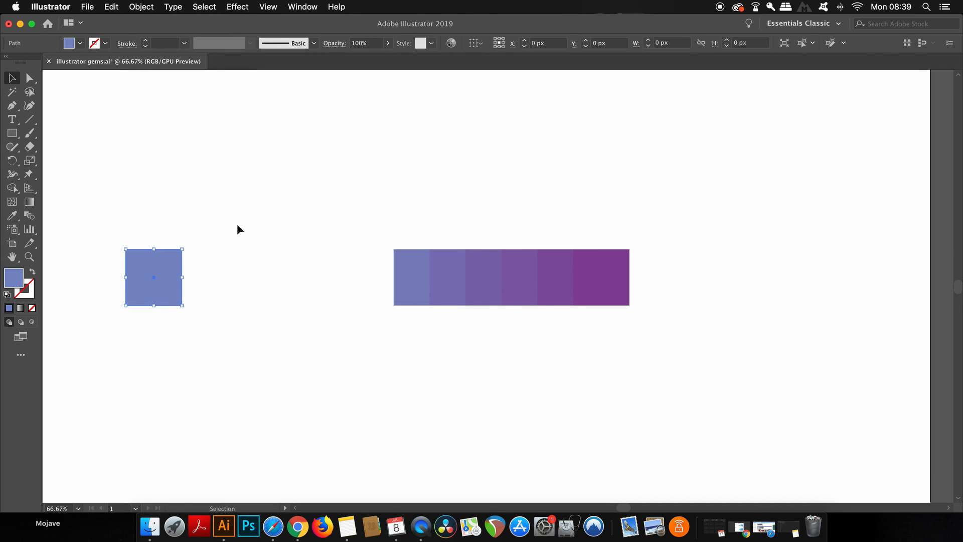
pyautogui.moveTo(153, 277); pyautogui.dragTo(231, 276)
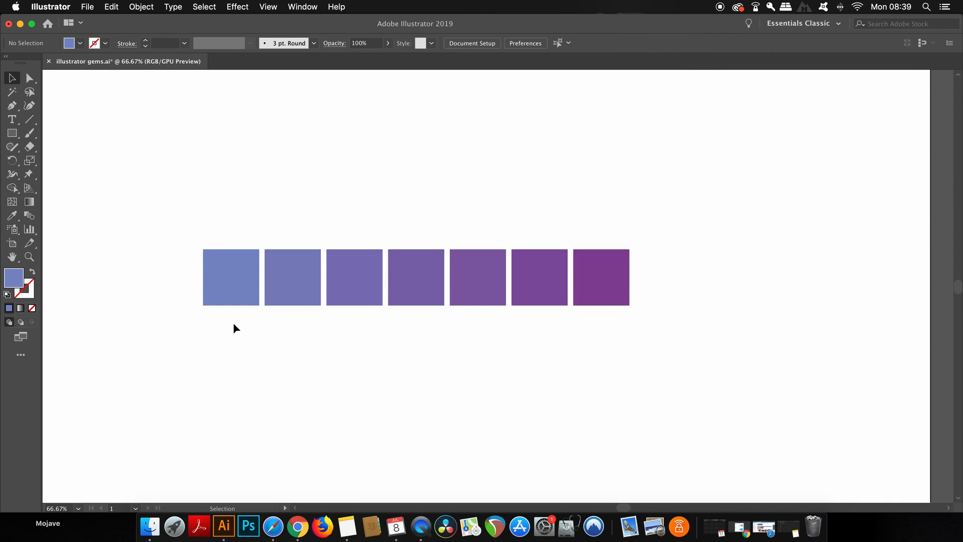
pyautogui.moveTo(535, 327)
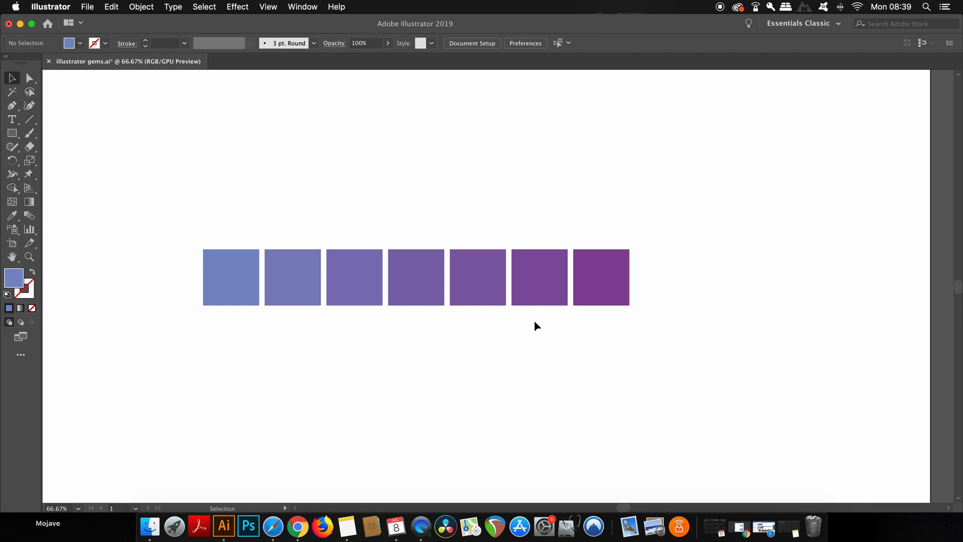
# Sample the fifth square's colour as the fill with the Eyedropper.
pyautogui.click(12, 215)
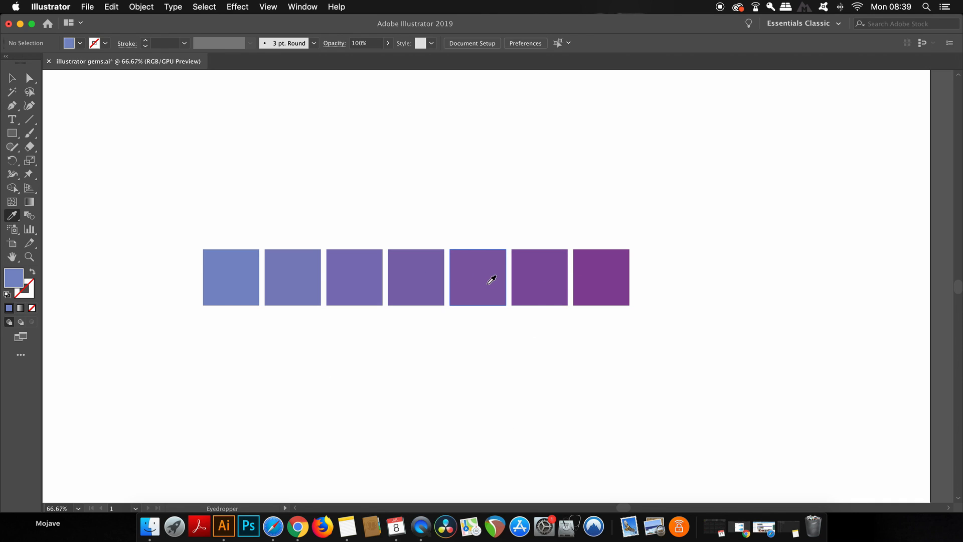
pyautogui.click(402, 287)
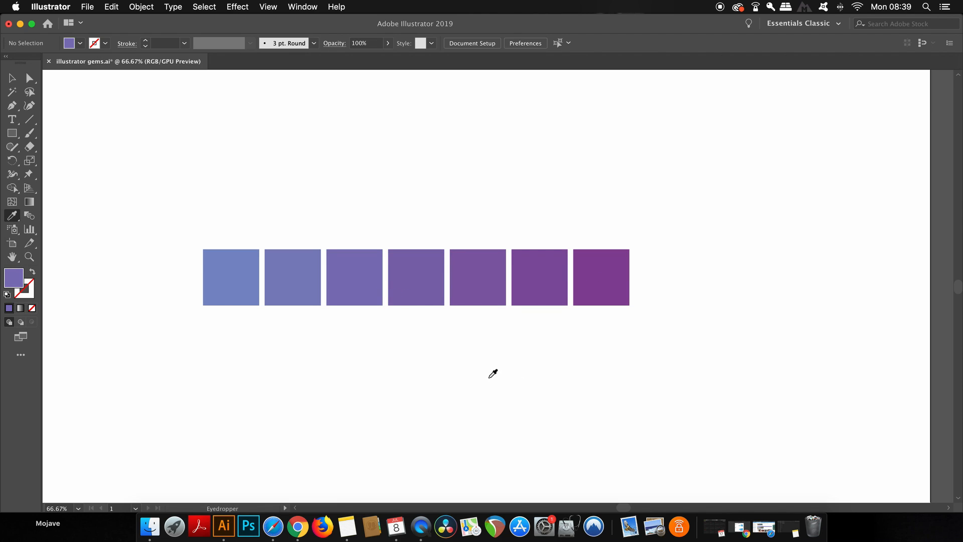
pyautogui.moveTo(521, 383)
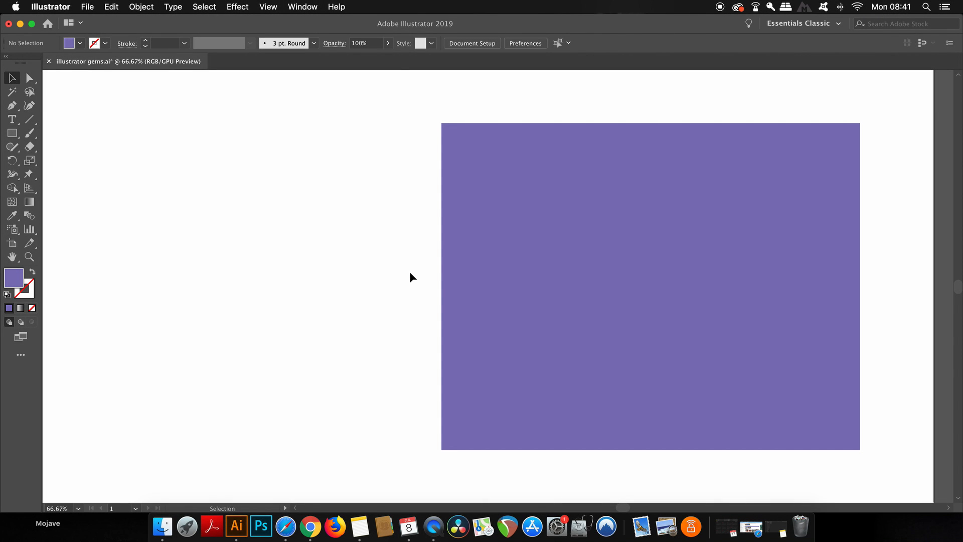
pyautogui.moveTo(75, 196)
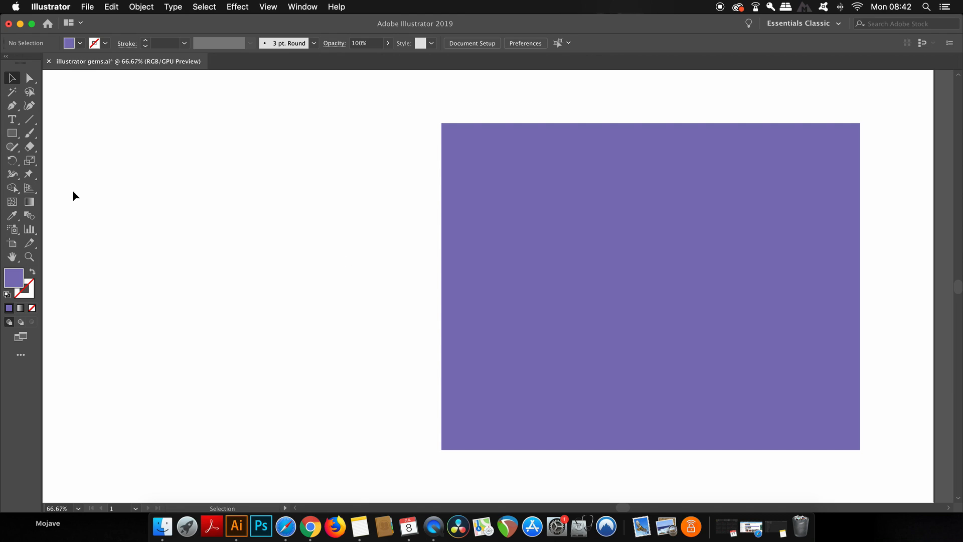
# Set the eraser to a 130° angle, 22% roundness and 158 pt size.
pyautogui.doubleClick(30, 146)
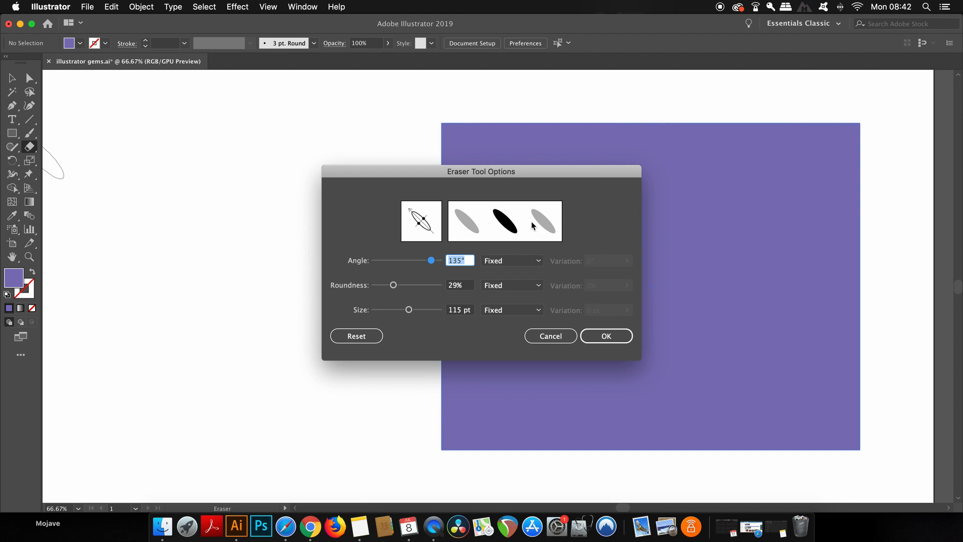
pyautogui.moveTo(481, 171); pyautogui.dragTo(242, 131)
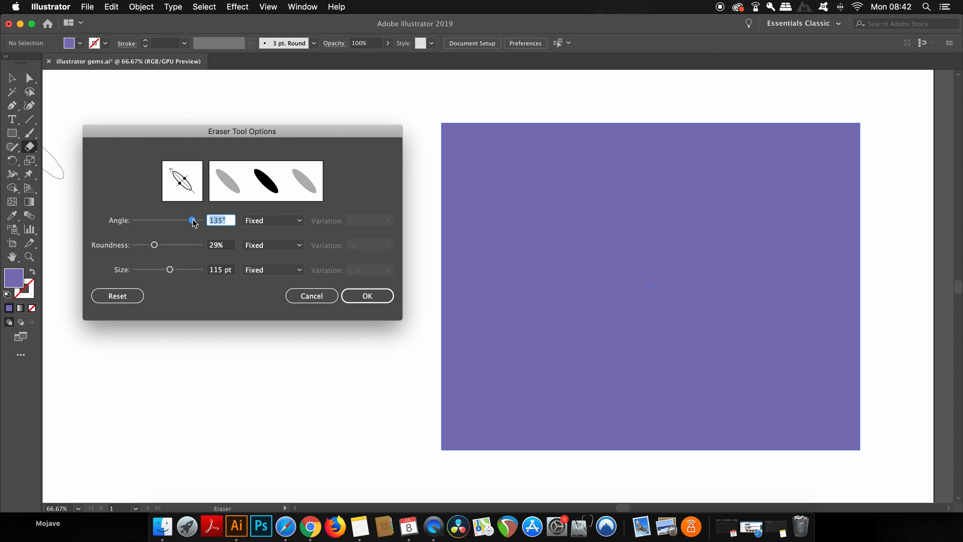
pyautogui.moveTo(192, 221); pyautogui.dragTo(156, 221)
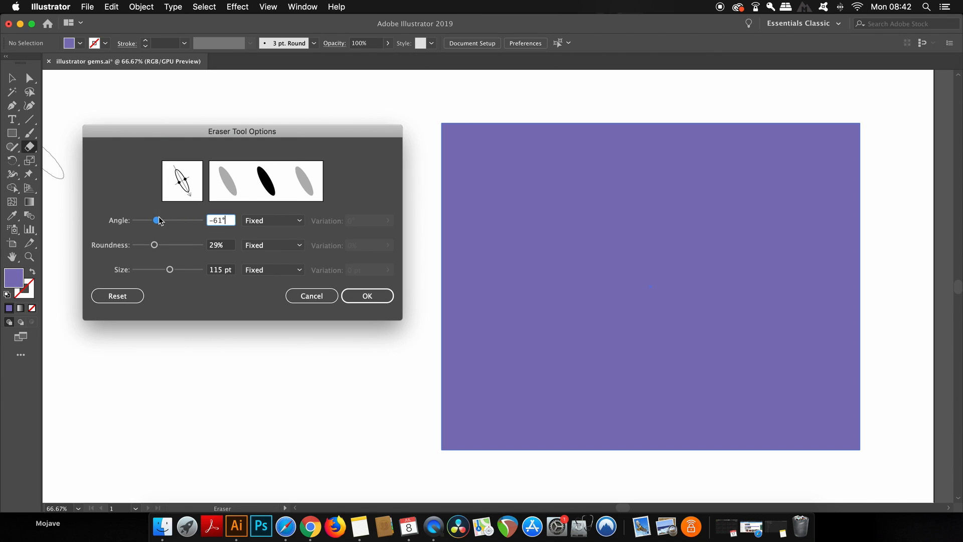
pyautogui.moveTo(157, 220); pyautogui.dragTo(192, 220)
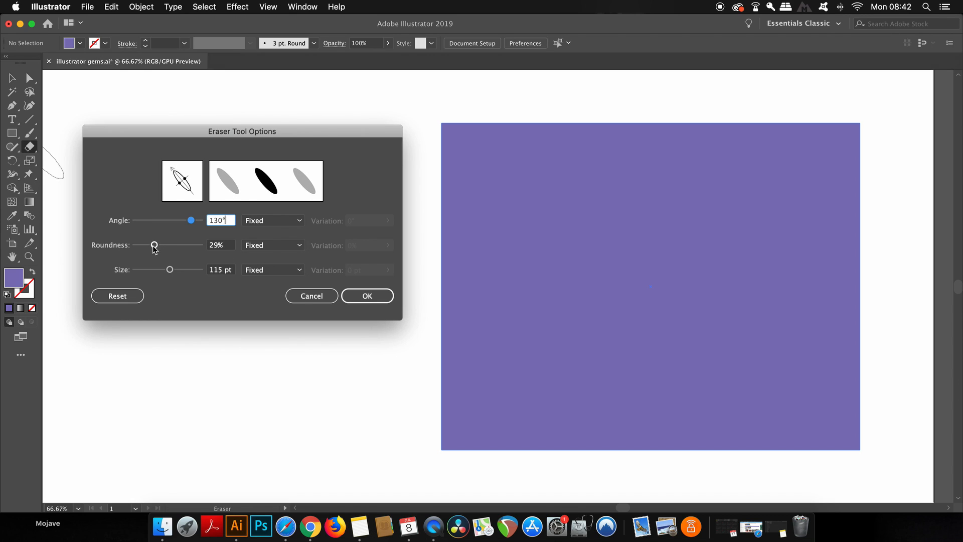
pyautogui.moveTo(153, 245); pyautogui.dragTo(135, 245)
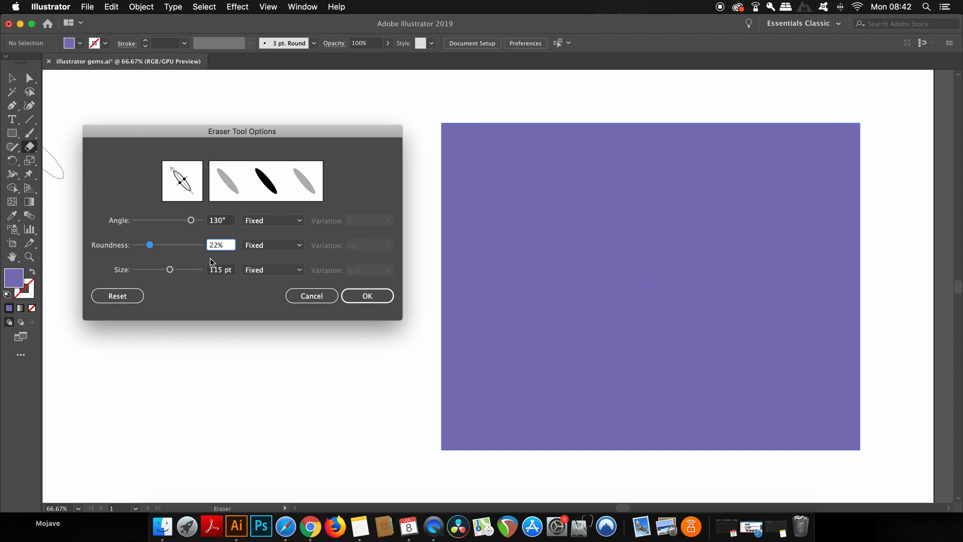
pyautogui.moveTo(170, 269); pyautogui.dragTo(163, 270)
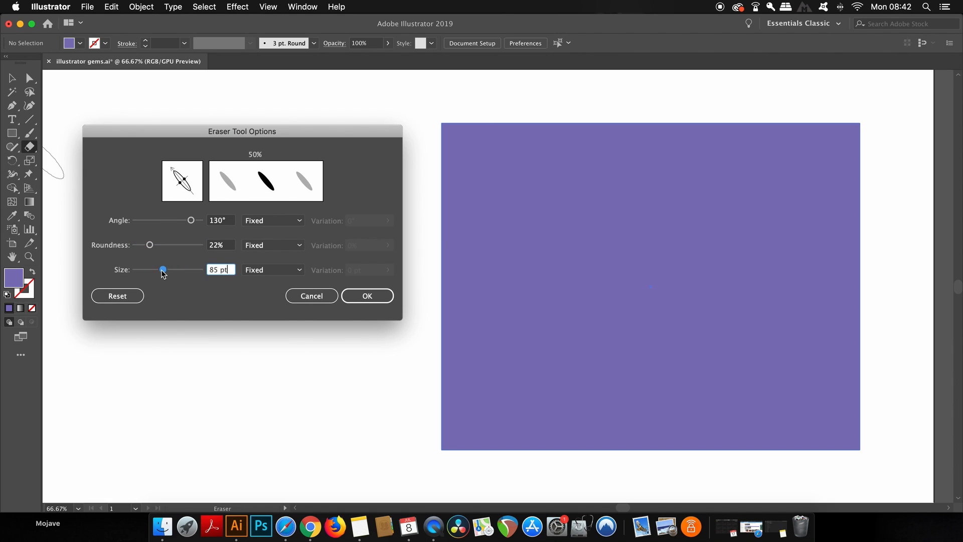
pyautogui.moveTo(162, 270); pyautogui.dragTo(166, 270)
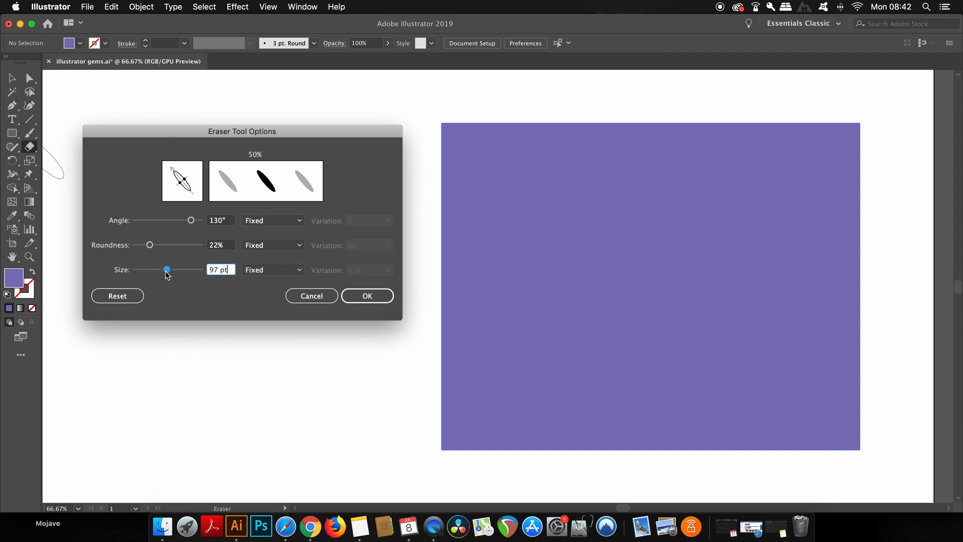
pyautogui.click(297, 270)
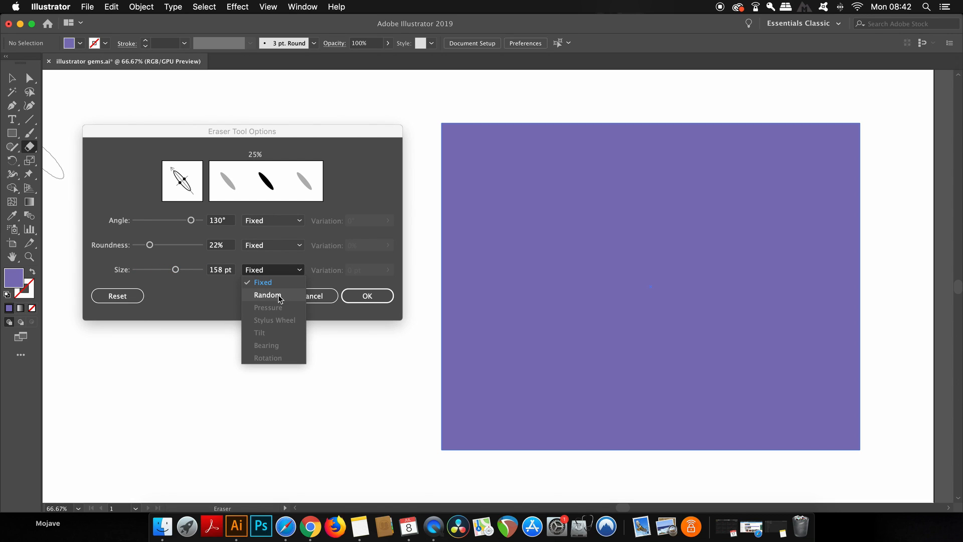
# Keep the eraser's size and angle variations Fixed and apply the settings.
pyautogui.click(267, 295)
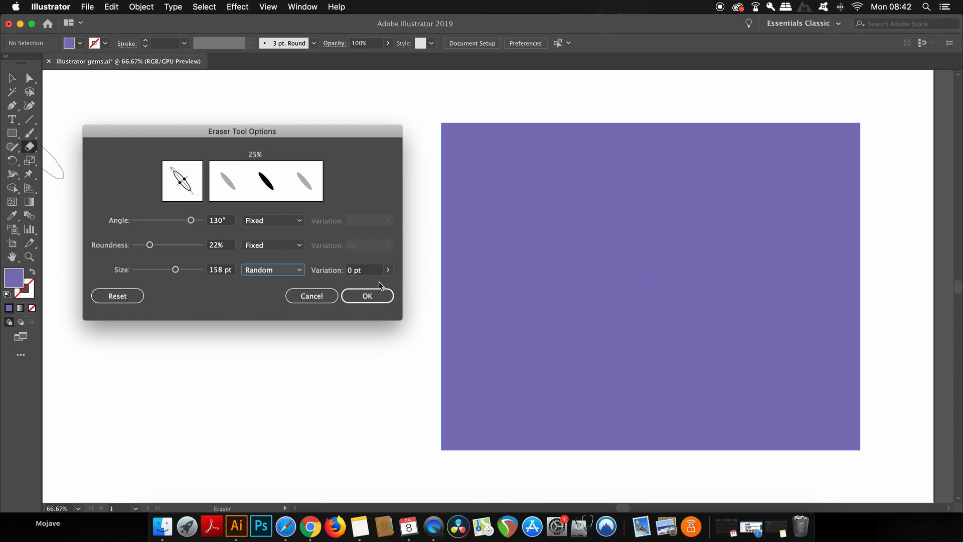
pyautogui.click(272, 270)
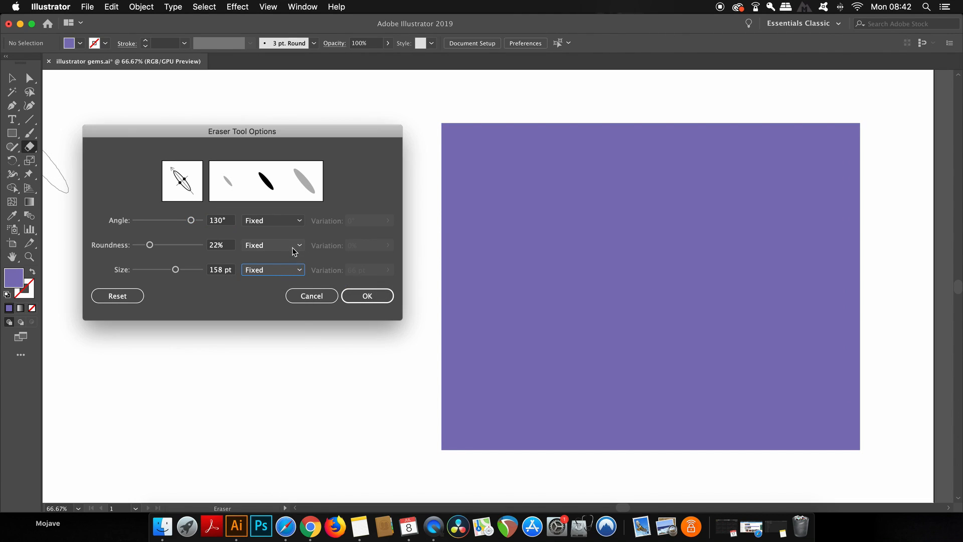
pyautogui.click(299, 219)
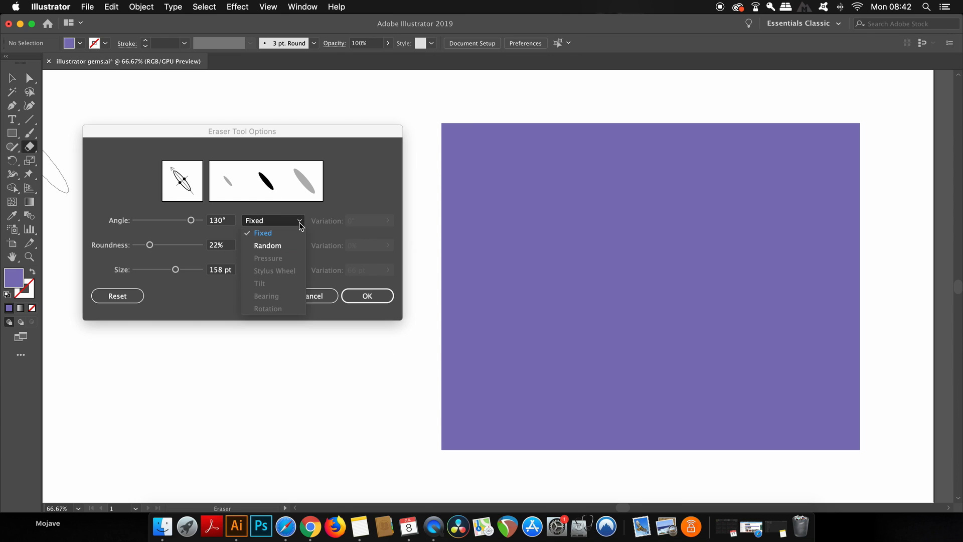
pyautogui.click(263, 233)
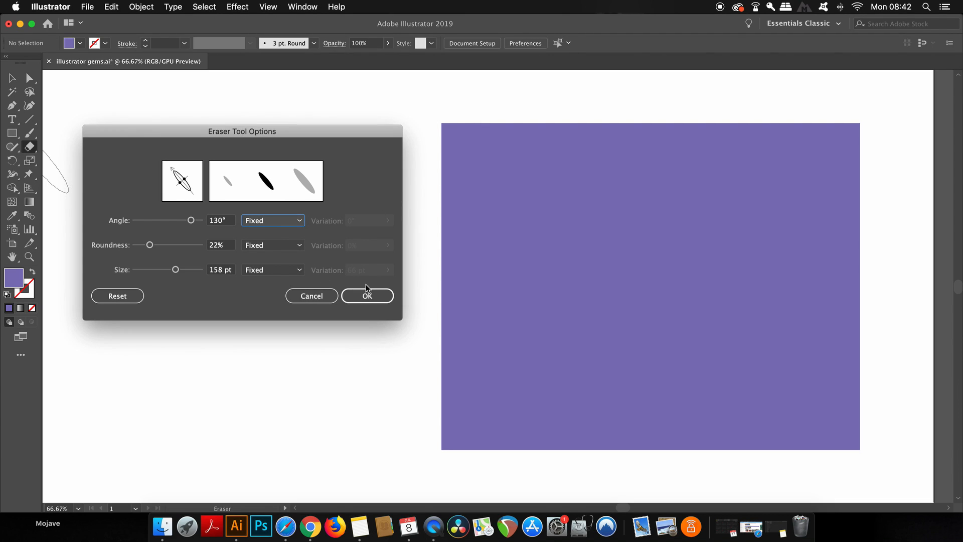
pyautogui.click(367, 295)
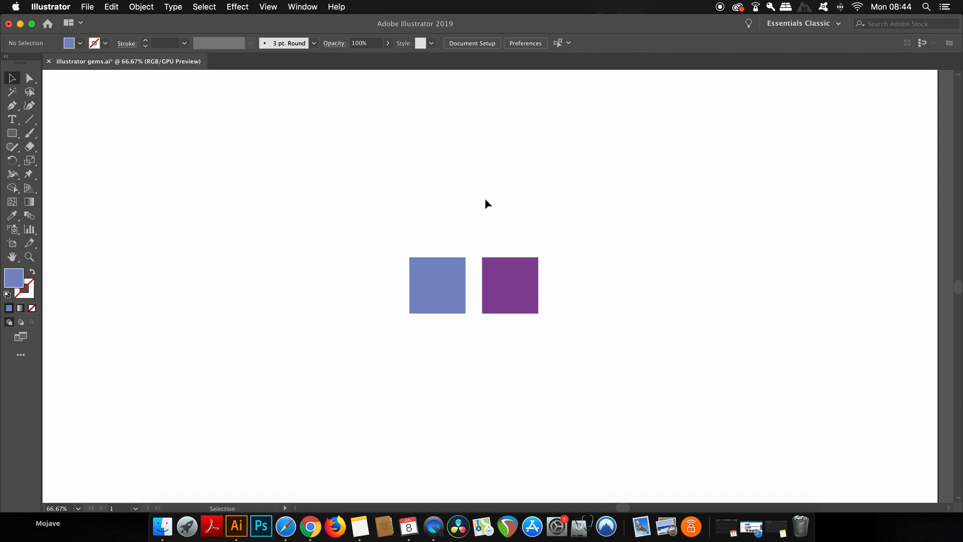
pyautogui.moveTo(417, 328)
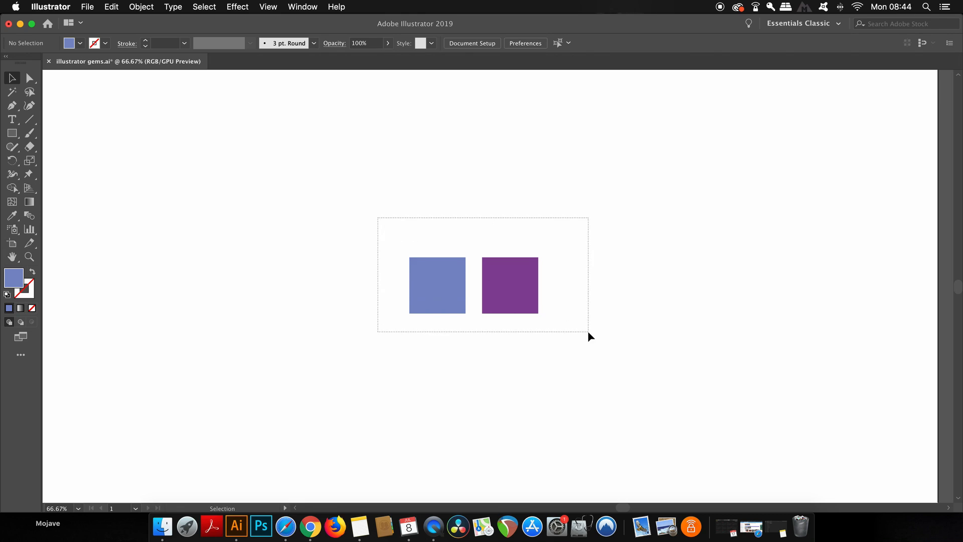
# Collect both selected squares for export as multiple assets.
pyautogui.click(141, 6)
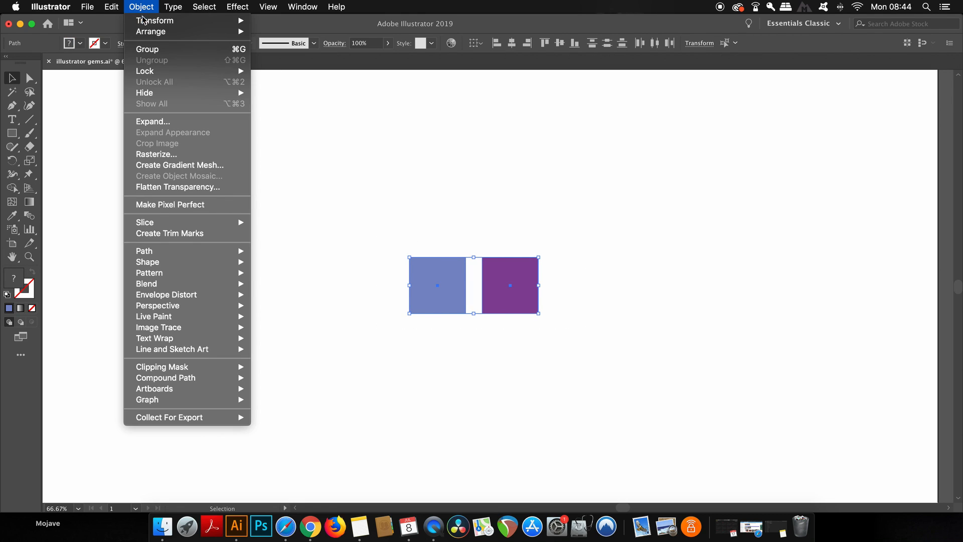
pyautogui.moveTo(172, 309)
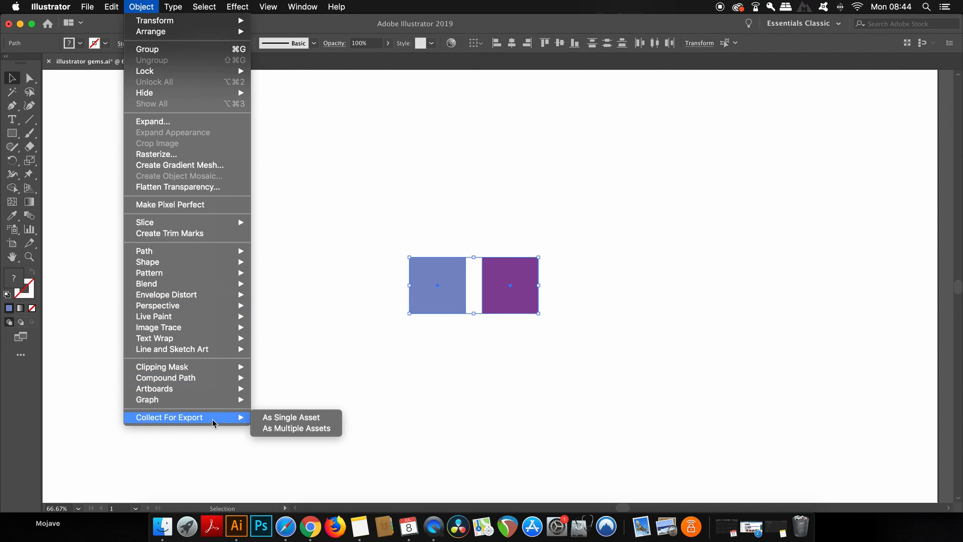
pyautogui.moveTo(321, 431)
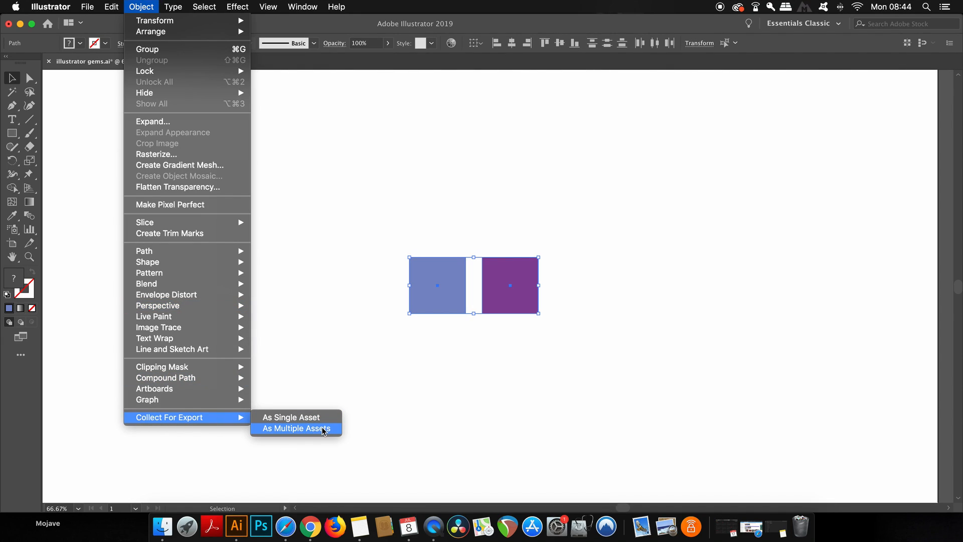
pyautogui.click(297, 428)
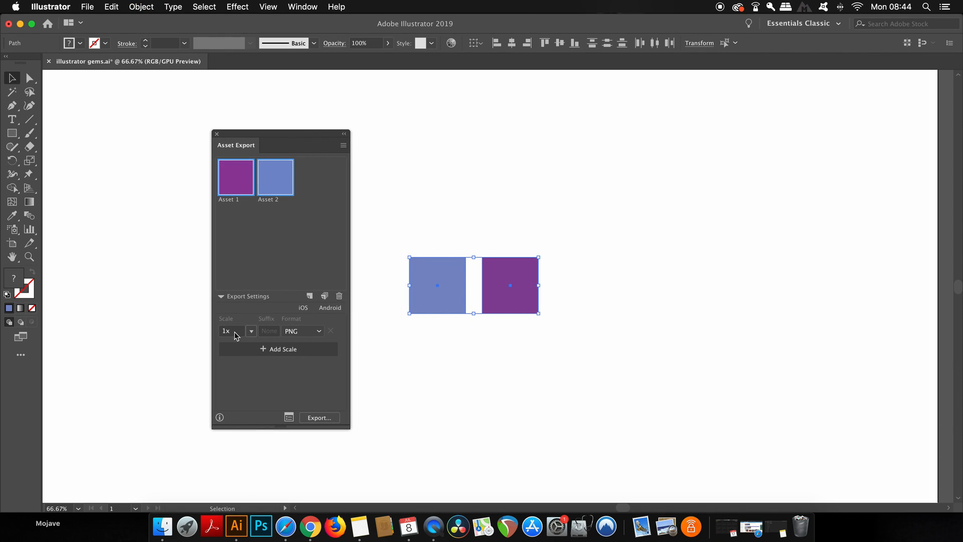
# Set the asset format to PNG 8 and start the export to bring up the folder chooser.
pyautogui.click(302, 331)
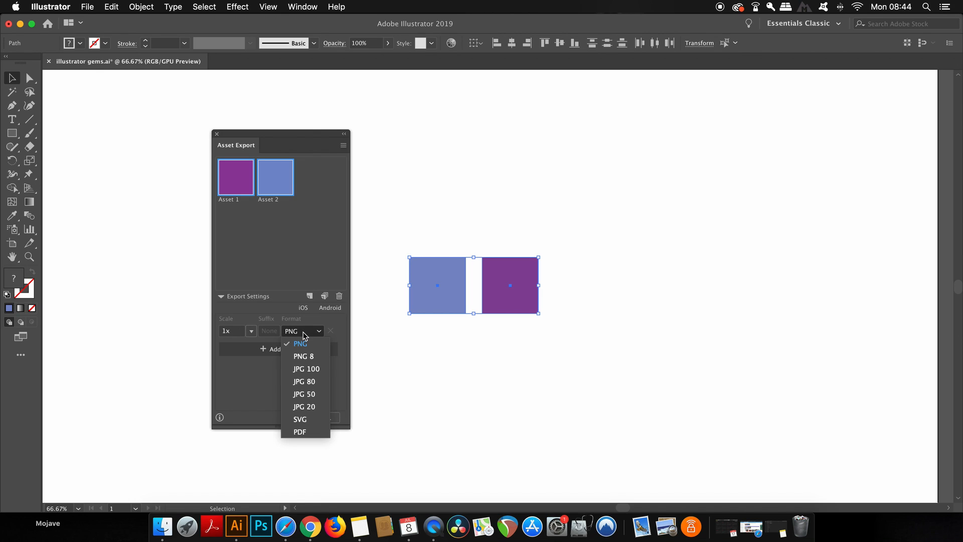
pyautogui.moveTo(323, 385)
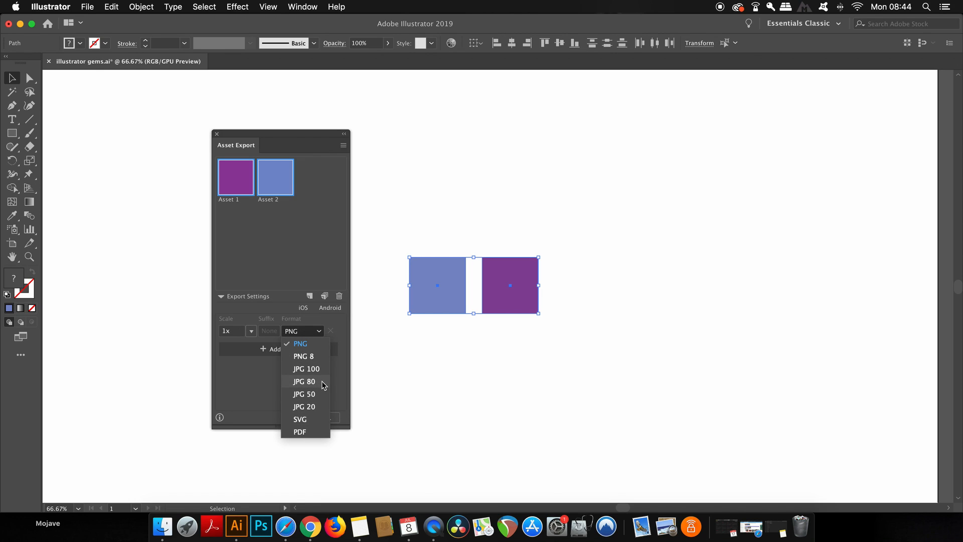
pyautogui.click(303, 356)
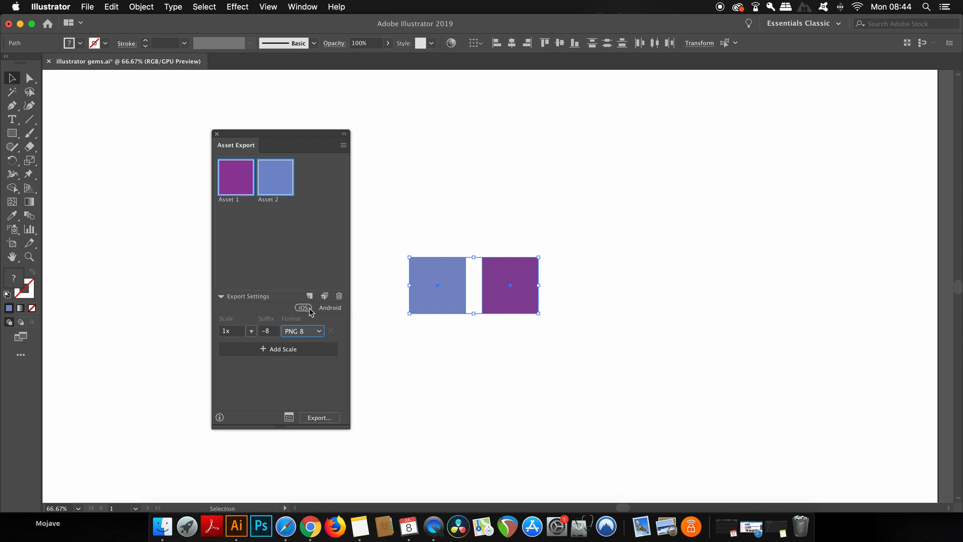
pyautogui.click(221, 296)
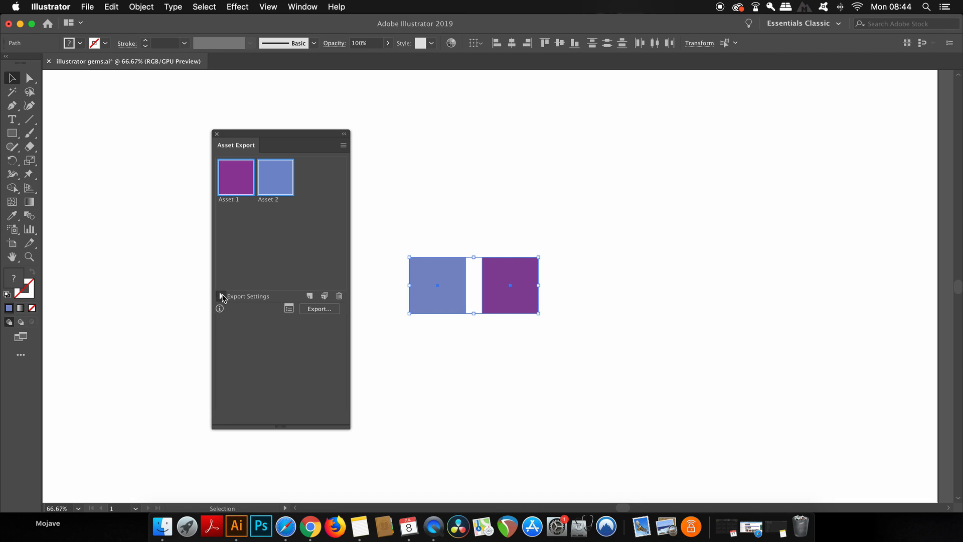
pyautogui.click(220, 295)
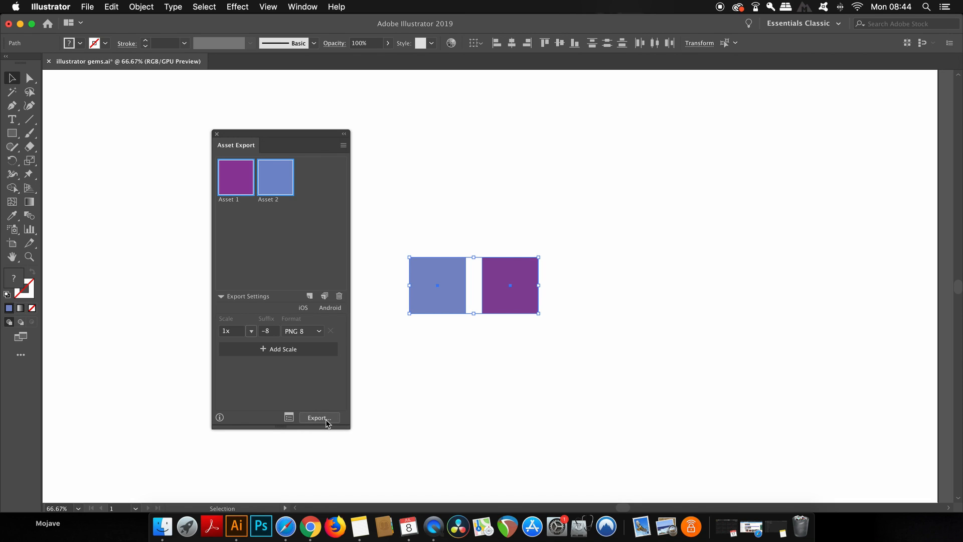
pyautogui.click(319, 418)
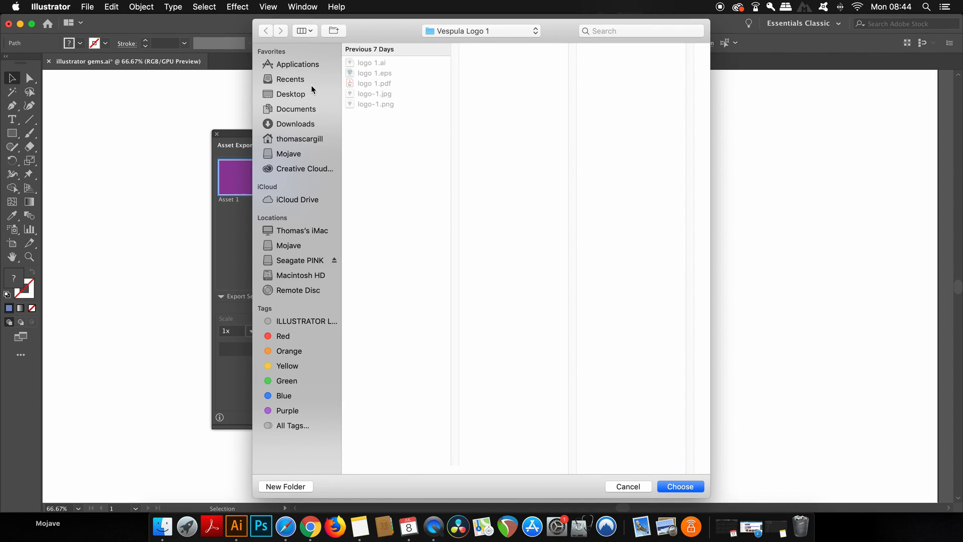
pyautogui.moveTo(335, 131)
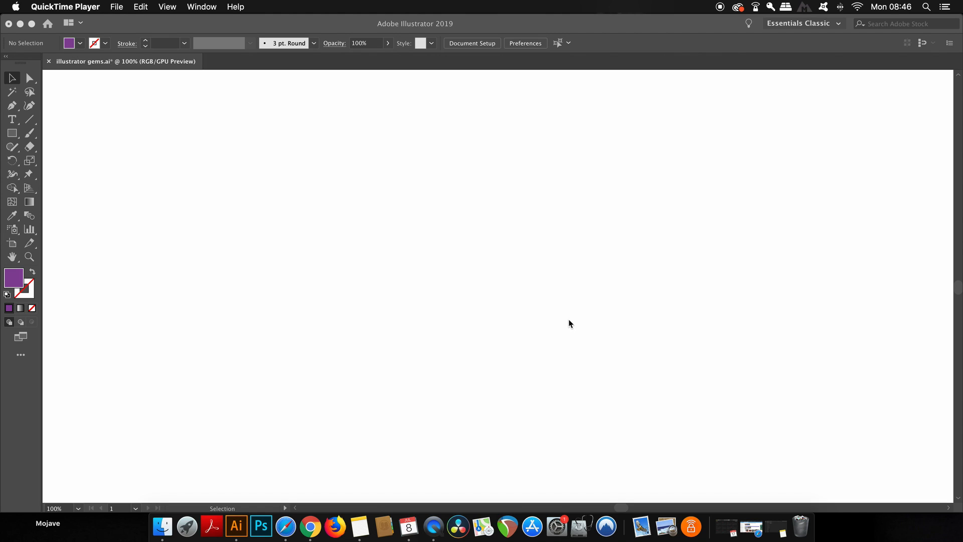
pyautogui.moveTo(523, 297)
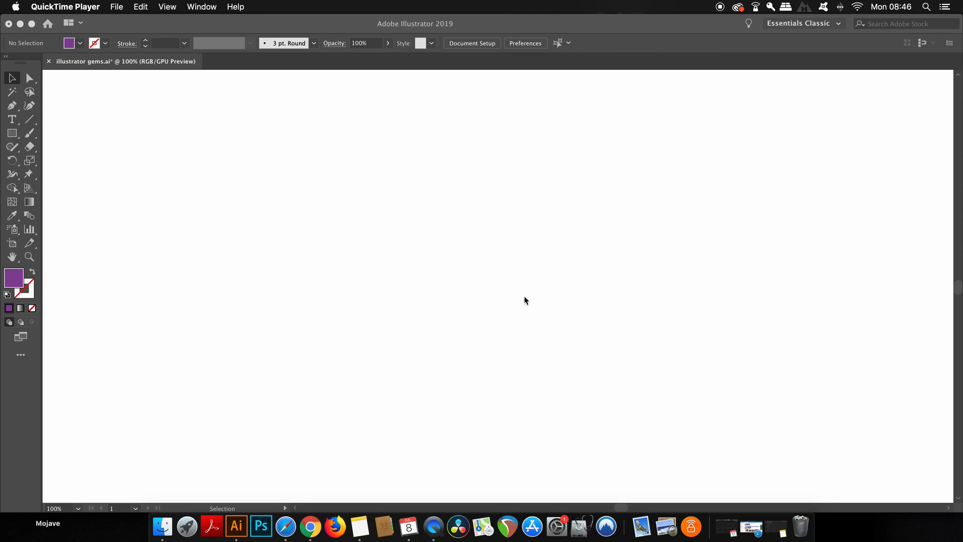
pyautogui.click(29, 133)
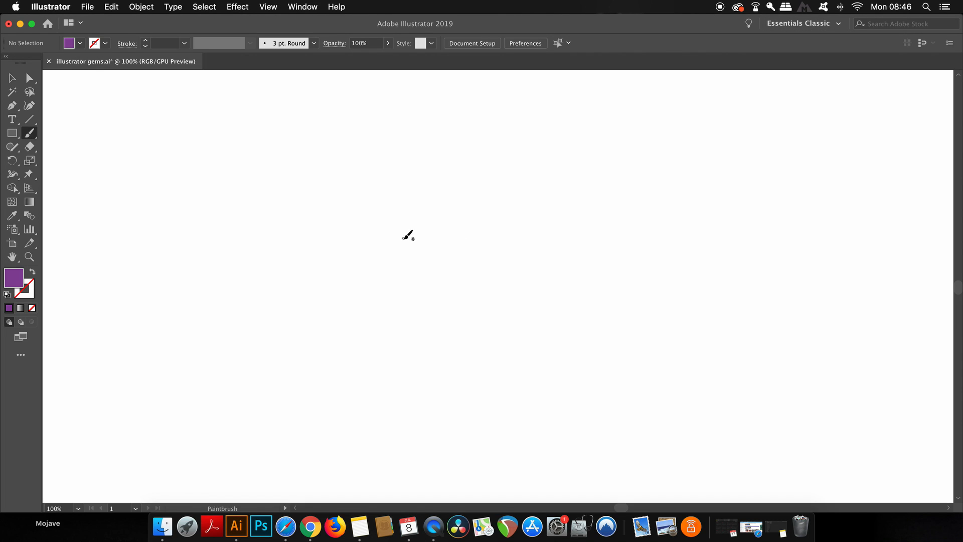
pyautogui.moveTo(354, 254); pyautogui.dragTo(708, 217)
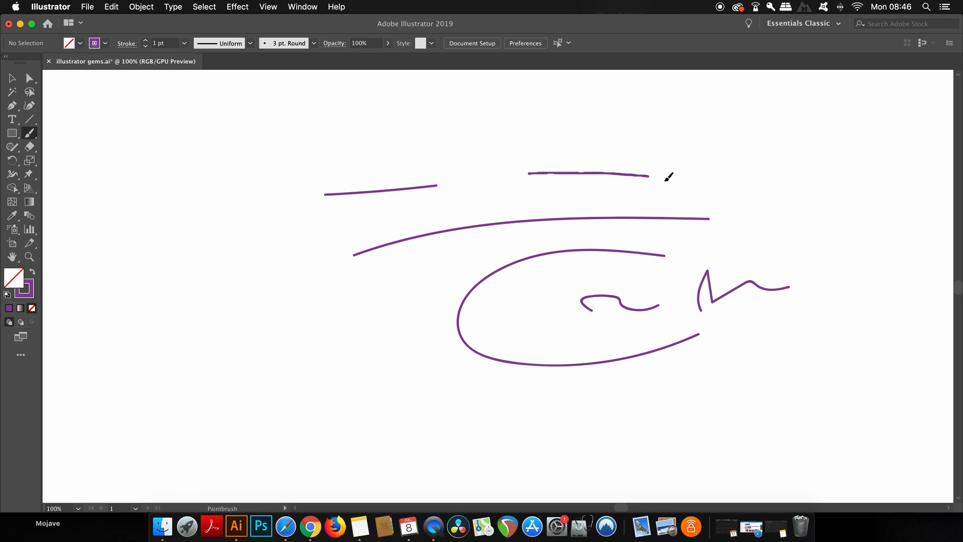
pyautogui.moveTo(645, 177); pyautogui.dragTo(765, 179)
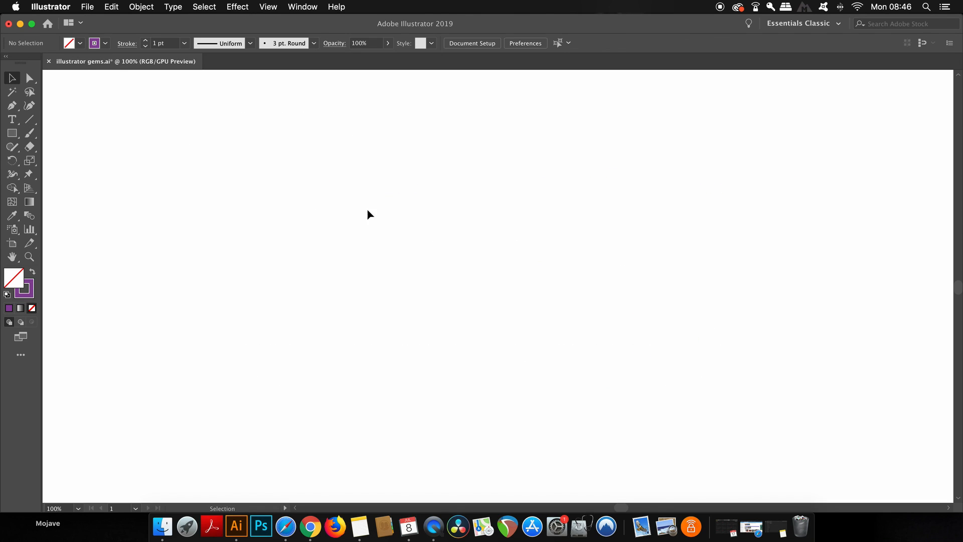
# Enable Edit Selected Paths and drag paintbrush Fidelity fully to Smooth, then confirm.
pyautogui.doubleClick(30, 133)
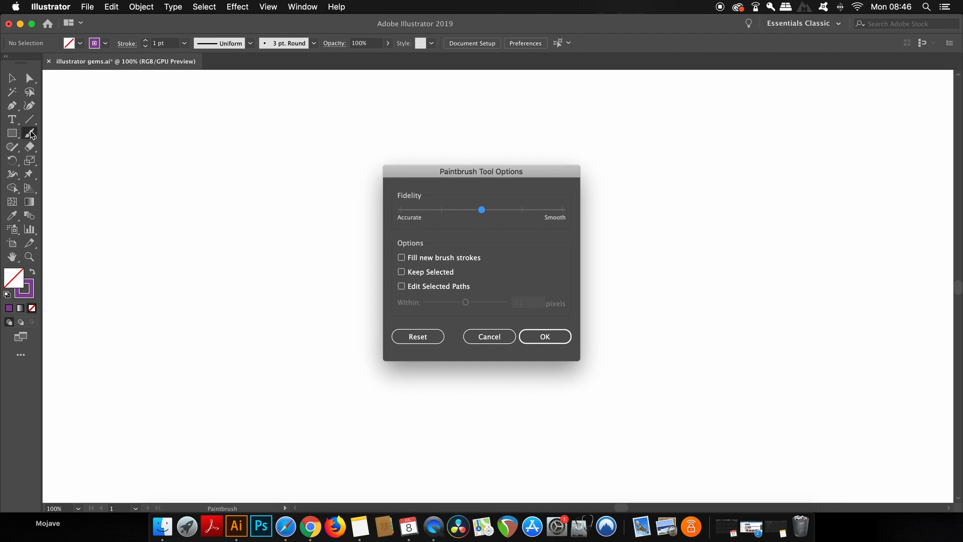
pyautogui.moveTo(448, 296)
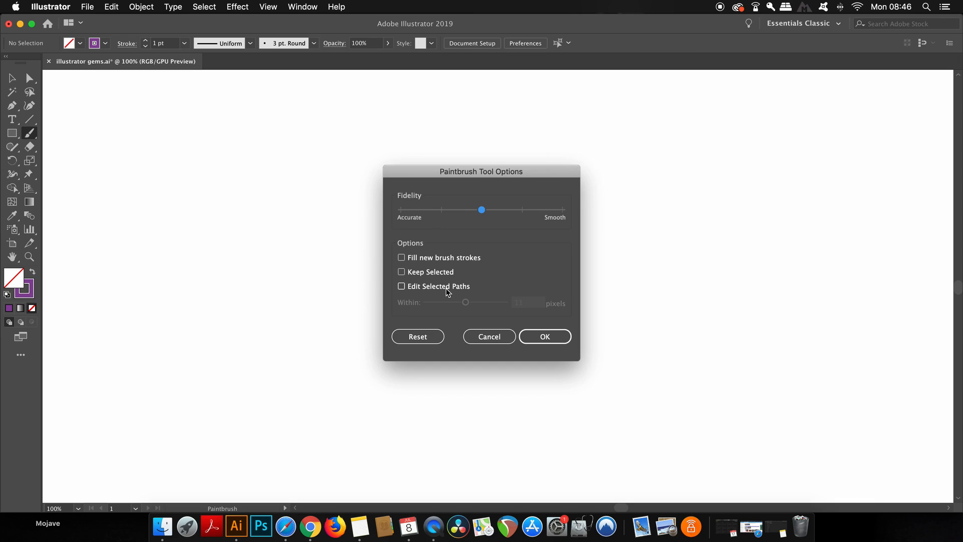
pyautogui.click(401, 287)
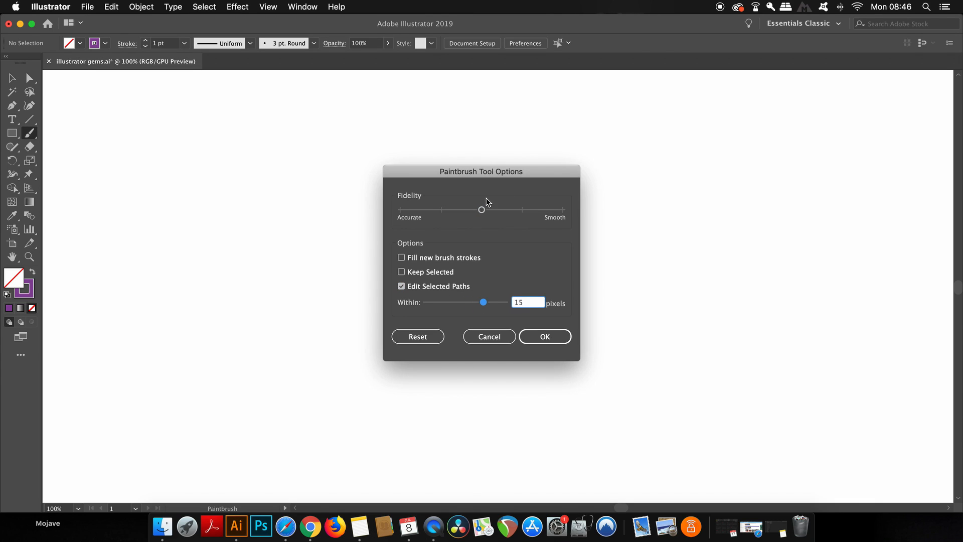
pyautogui.moveTo(481, 209); pyautogui.dragTo(400, 210)
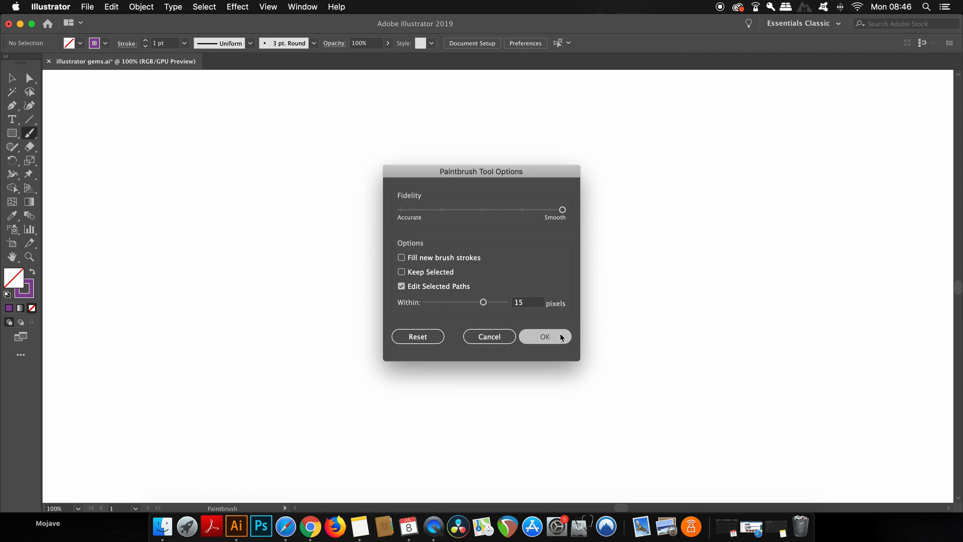
pyautogui.click(545, 337)
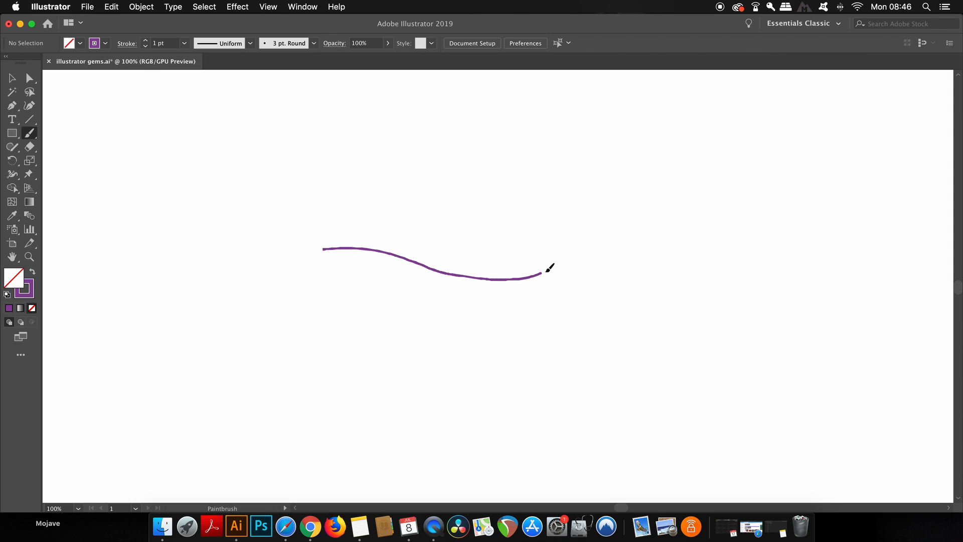
# Paint a smooth wavy purple stroke across the artboard.
pyautogui.moveTo(540, 273); pyautogui.dragTo(736, 299)
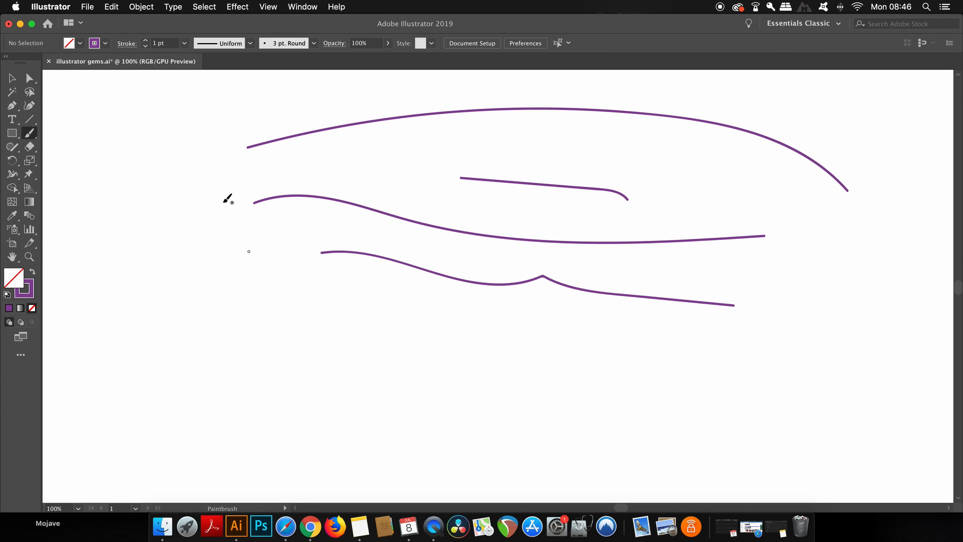
pyautogui.doubleClick(30, 133)
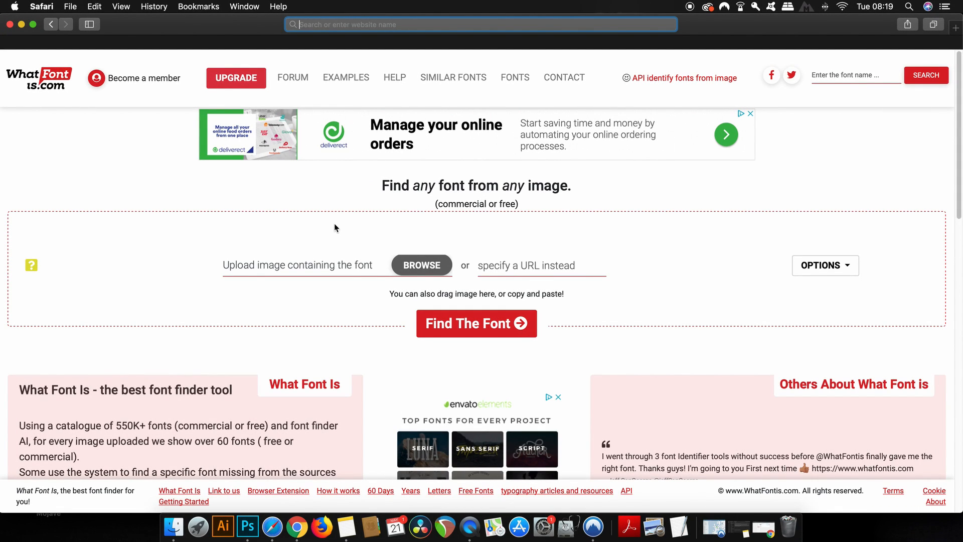
pyautogui.moveTo(331, 232)
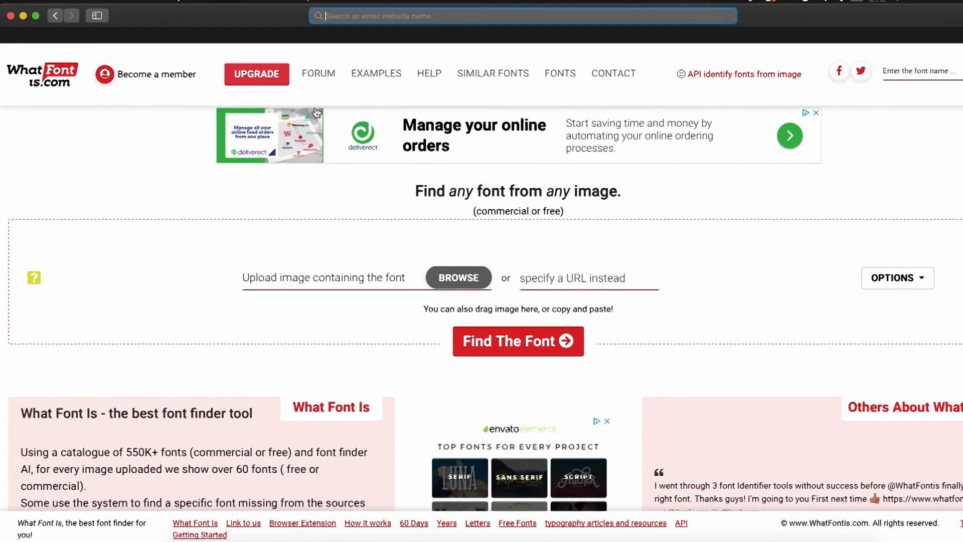
pyautogui.moveTo(408, 70)
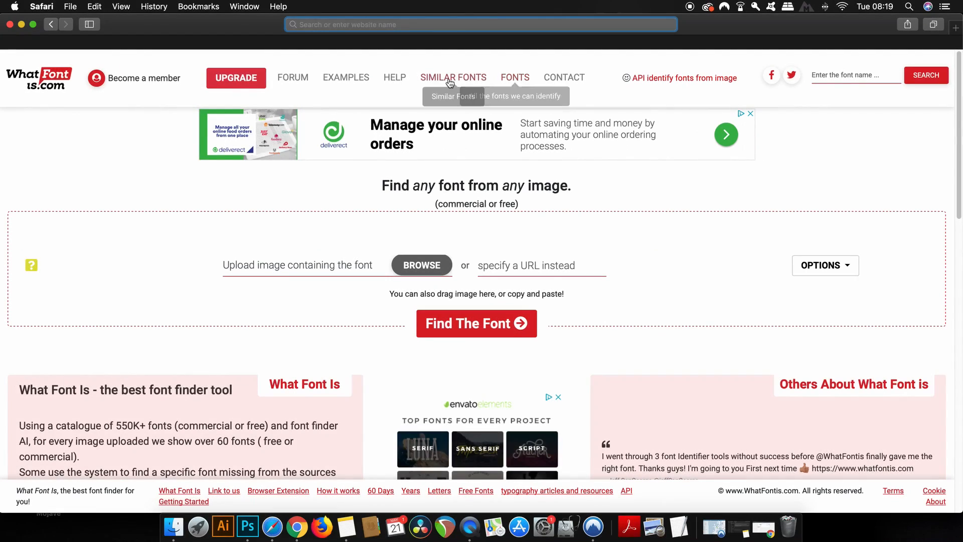
pyautogui.moveTo(453, 236)
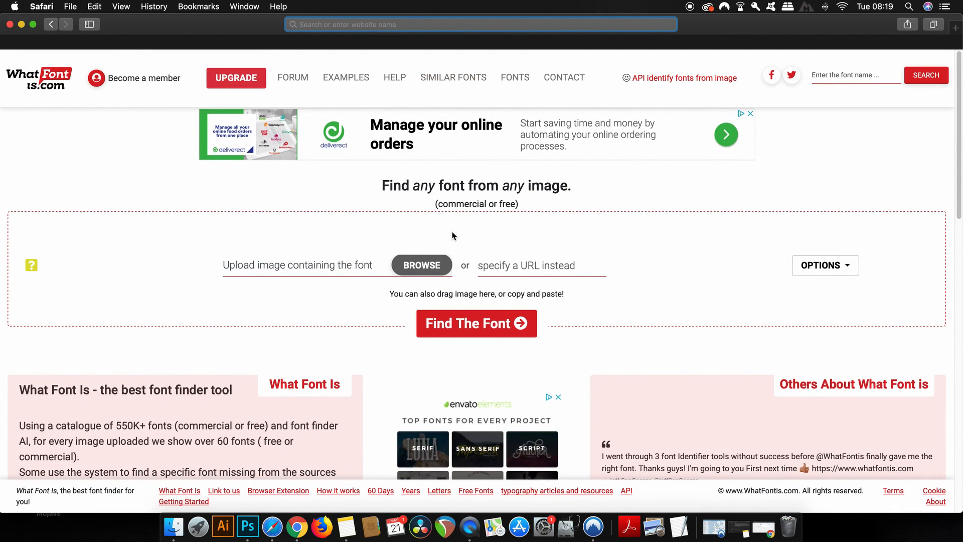
pyautogui.moveTo(345, 236)
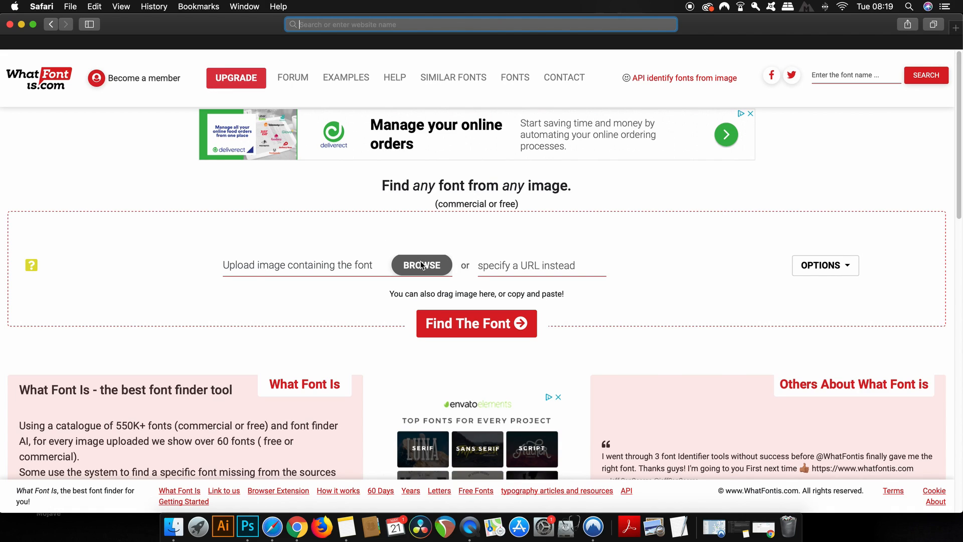
# Upload font-id.jpg from the Desktop as the image to identify.
pyautogui.click(421, 265)
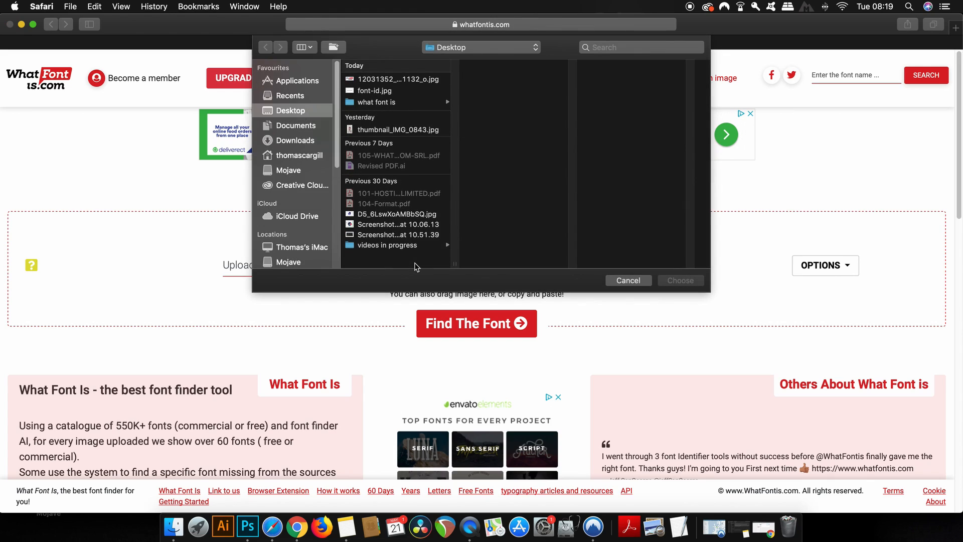
pyautogui.click(374, 90)
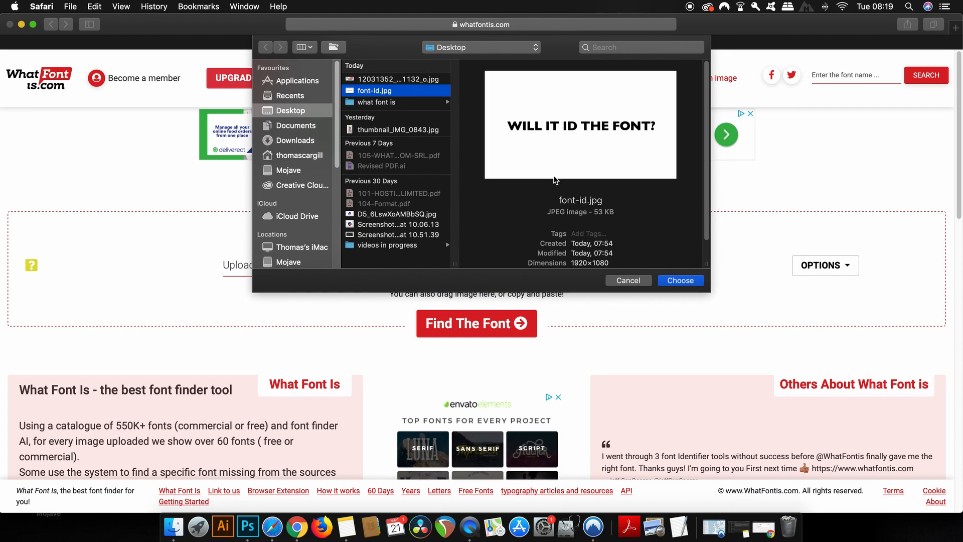
pyautogui.click(680, 281)
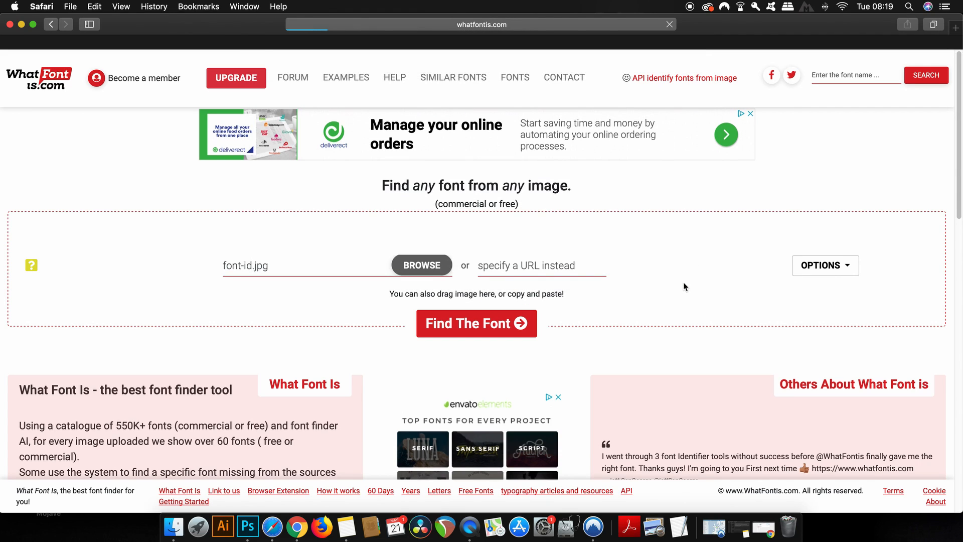
pyautogui.moveTo(537, 239)
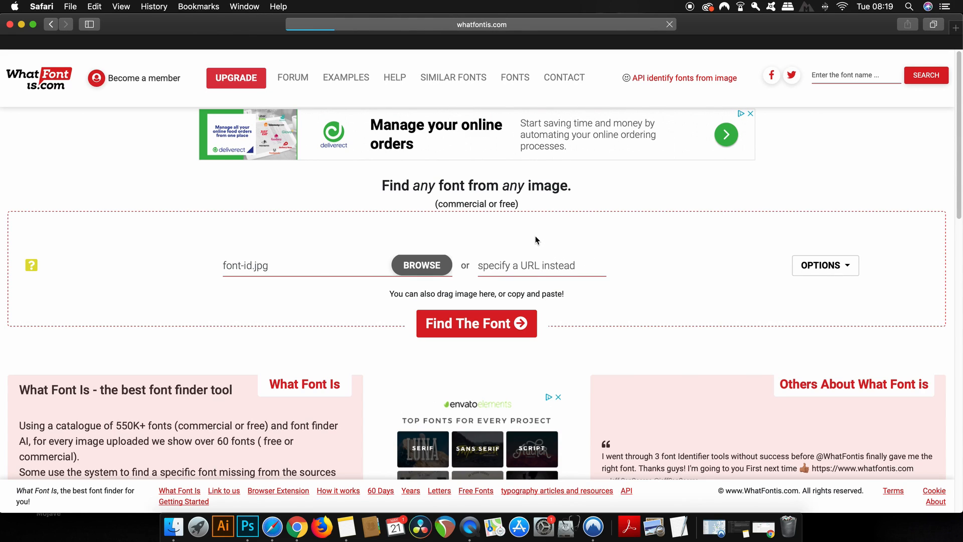
pyautogui.moveTo(502, 245)
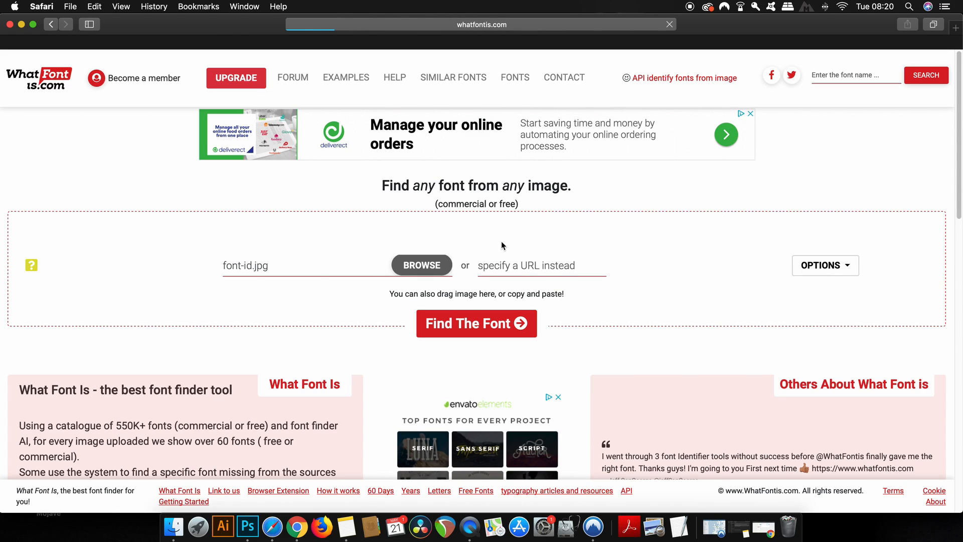
# Run Find The Font and browse the 80 matching results led by Gill Sans Bold.
pyautogui.click(476, 323)
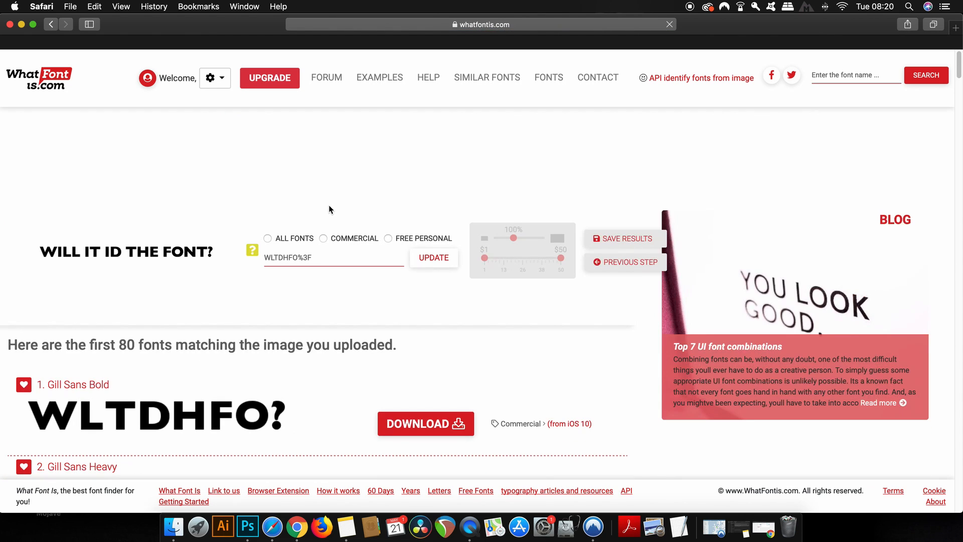
pyautogui.scroll(-3)
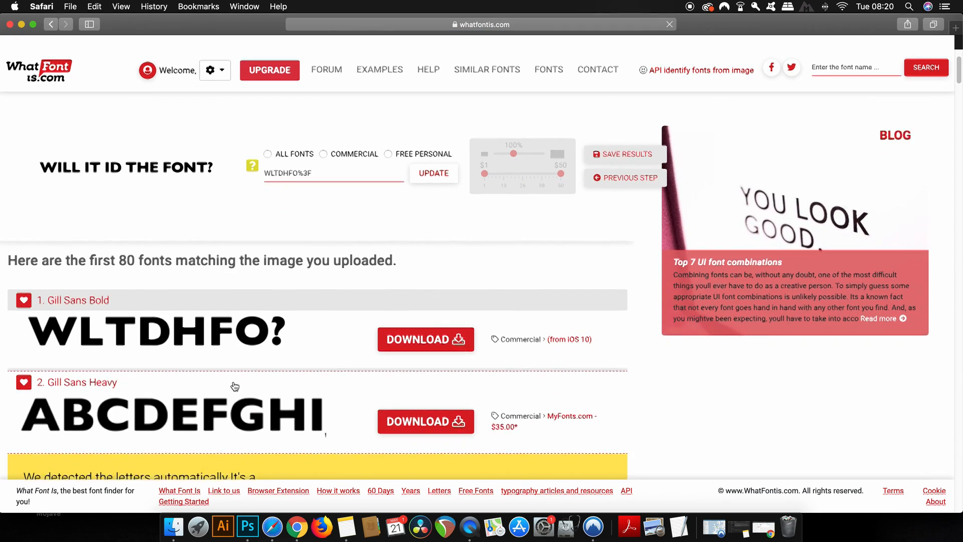
pyautogui.scroll(-3)
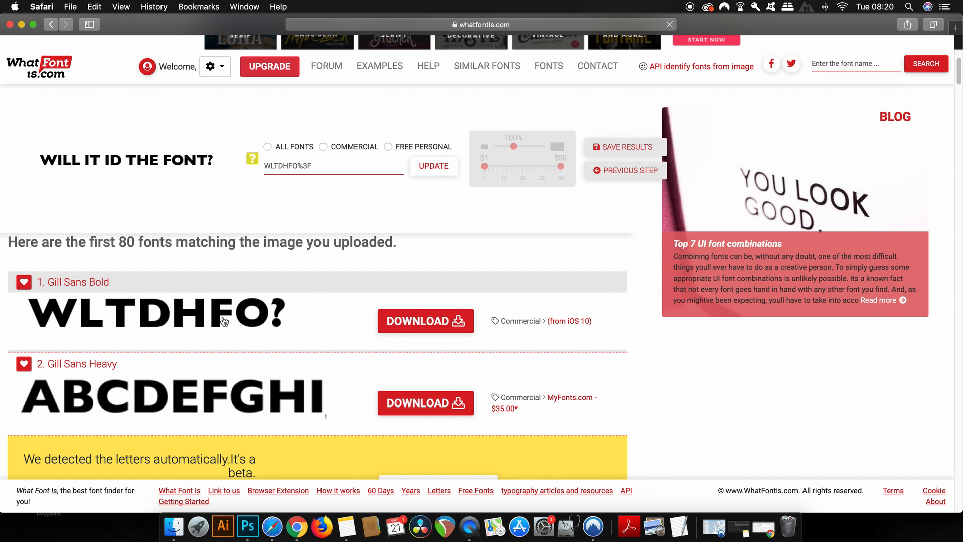
pyautogui.scroll(-3)
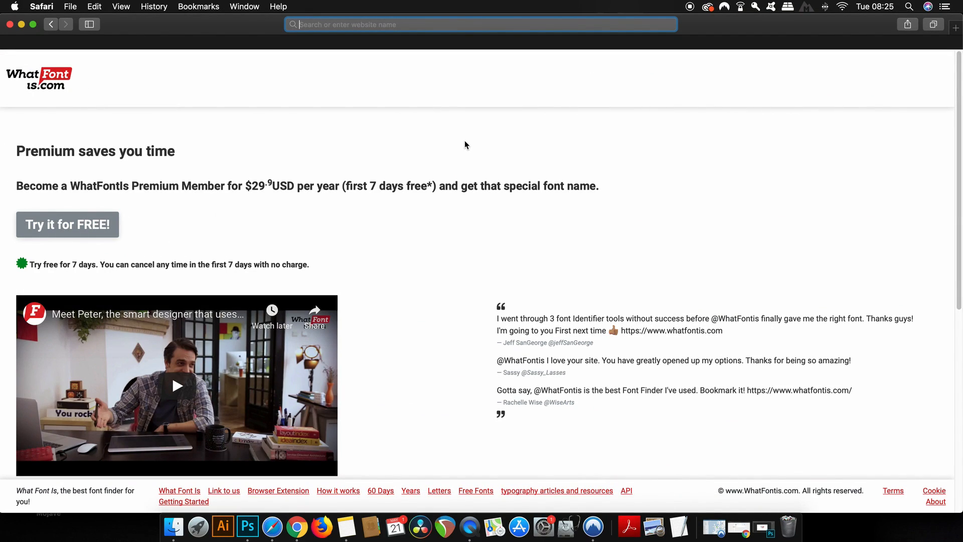
pyautogui.moveTo(397, 227)
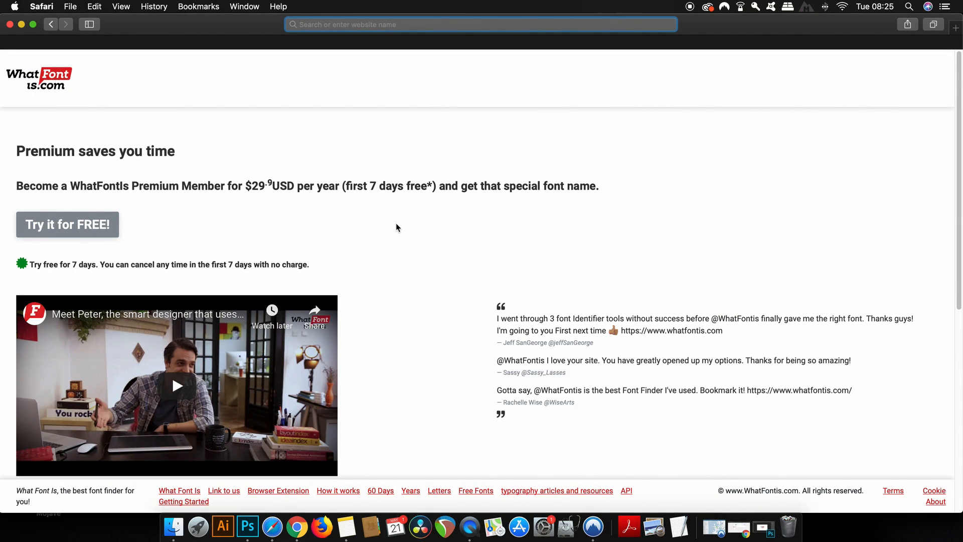
# Scroll the Premium page to its feature list and $29.9 yearly price with 7-day trial.
pyautogui.scroll(-3)
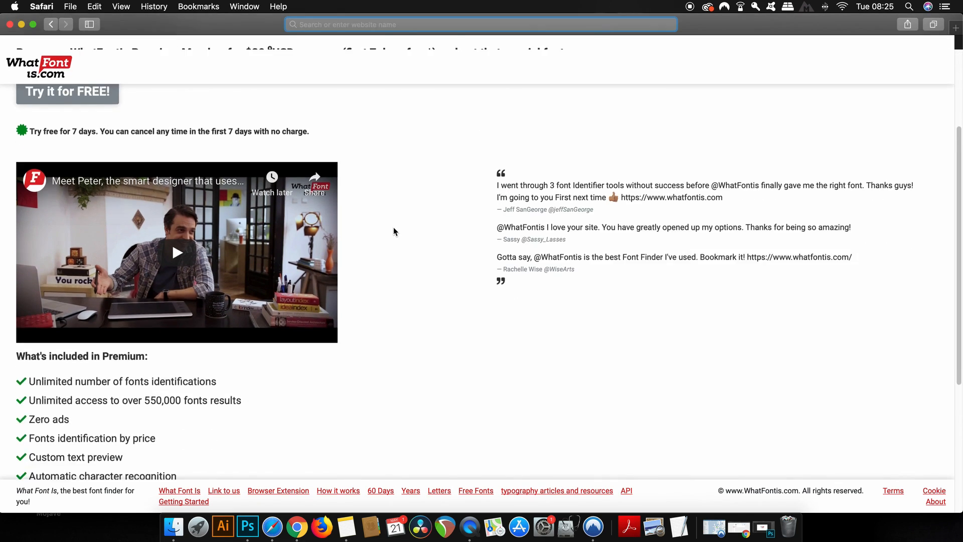
pyautogui.scroll(-3)
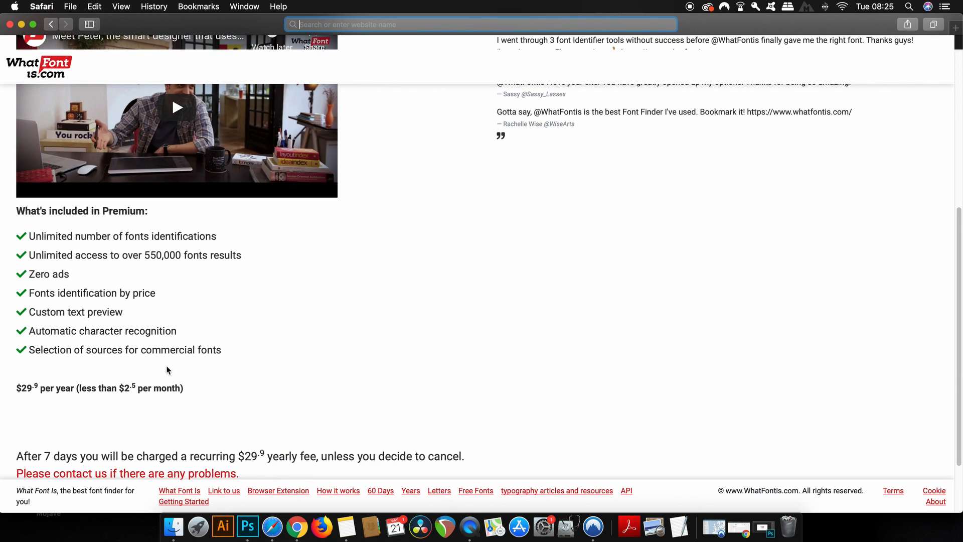
pyautogui.moveTo(317, 339)
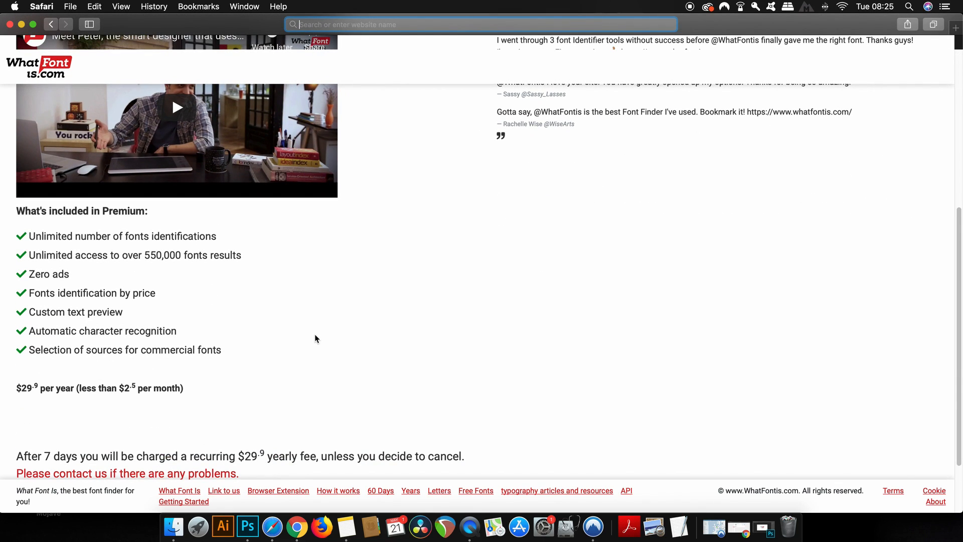